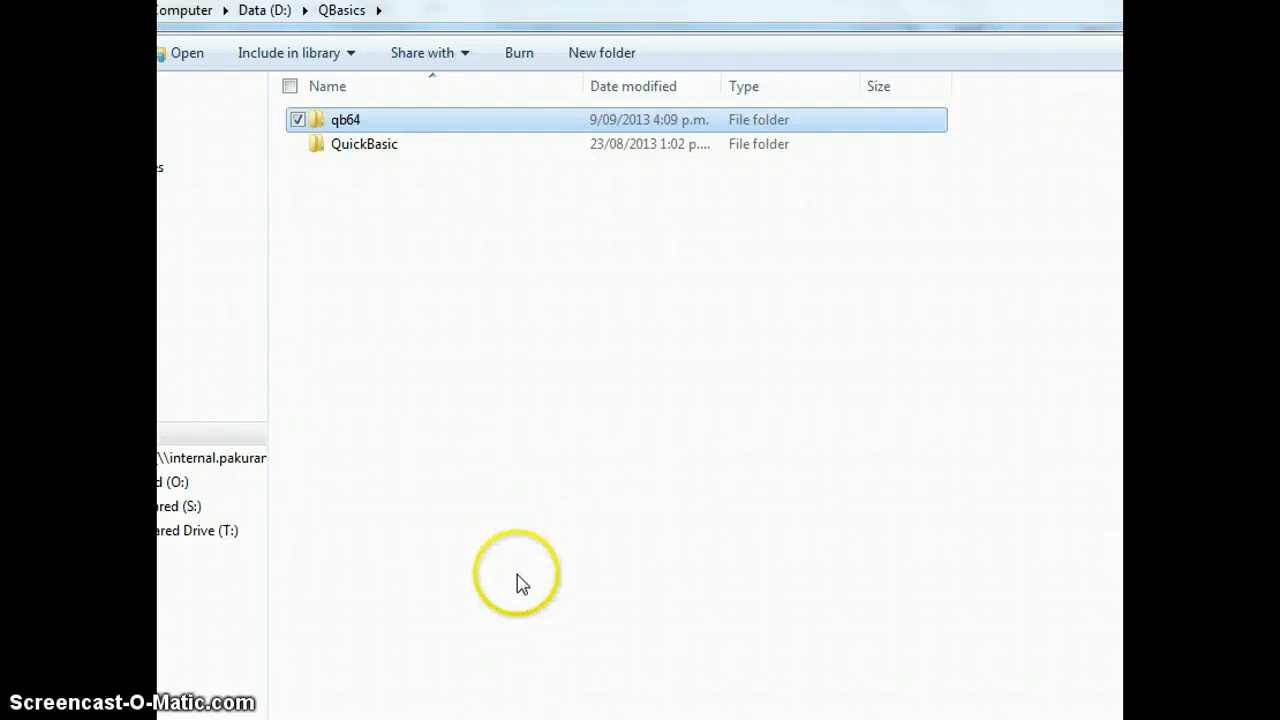
pyautogui.moveTo(428, 292)
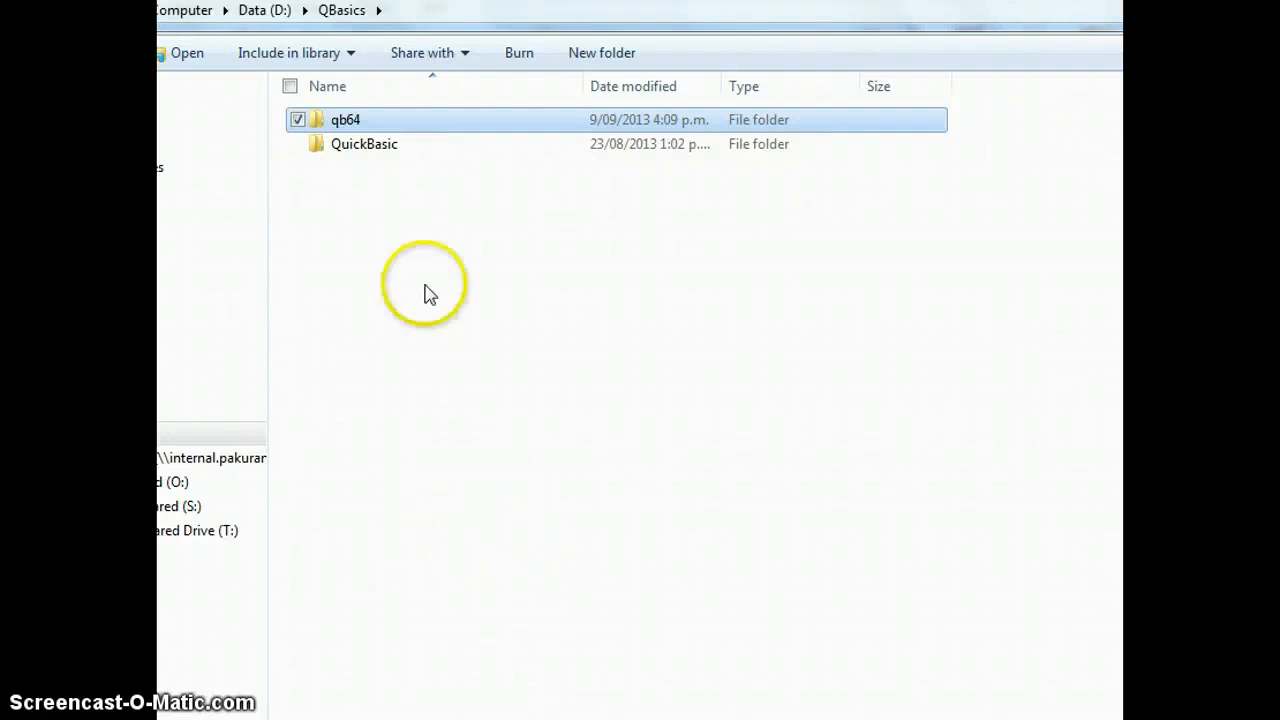
# Step: Launch qb64.exe from the qb64 folder and allow the unverified program to run
pyautogui.click(420, 284)
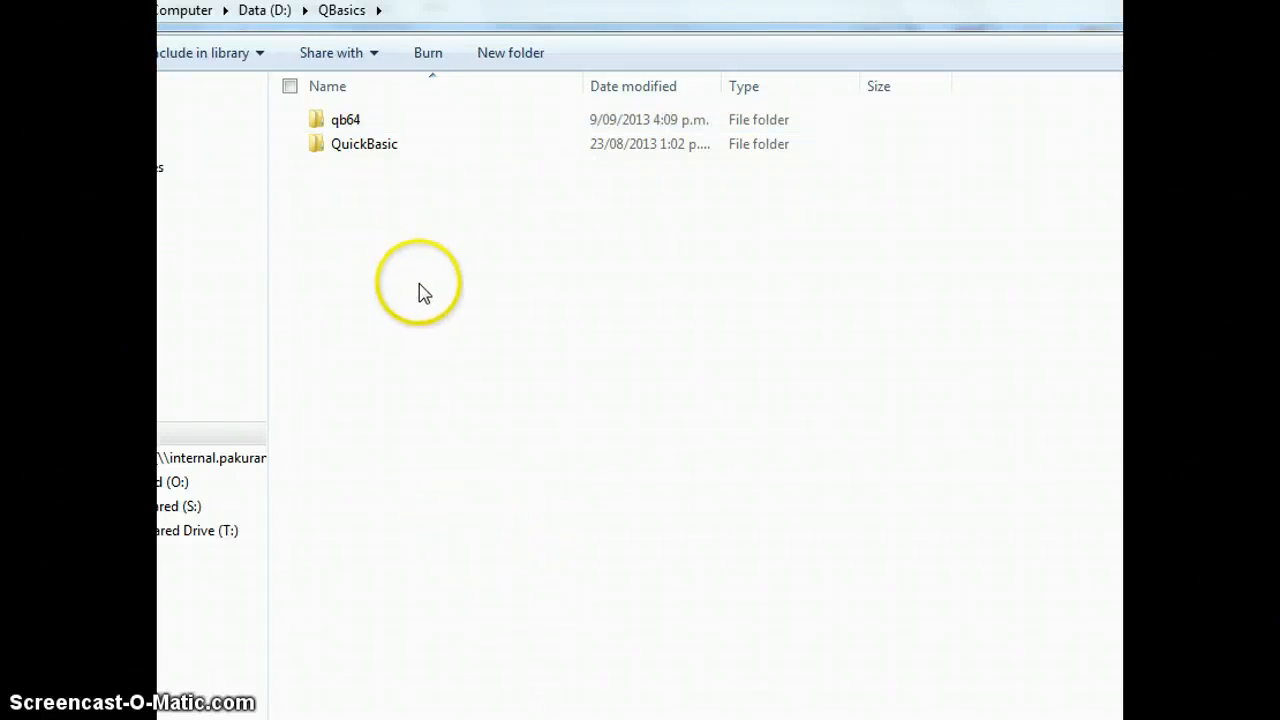
pyautogui.moveTo(380, 218)
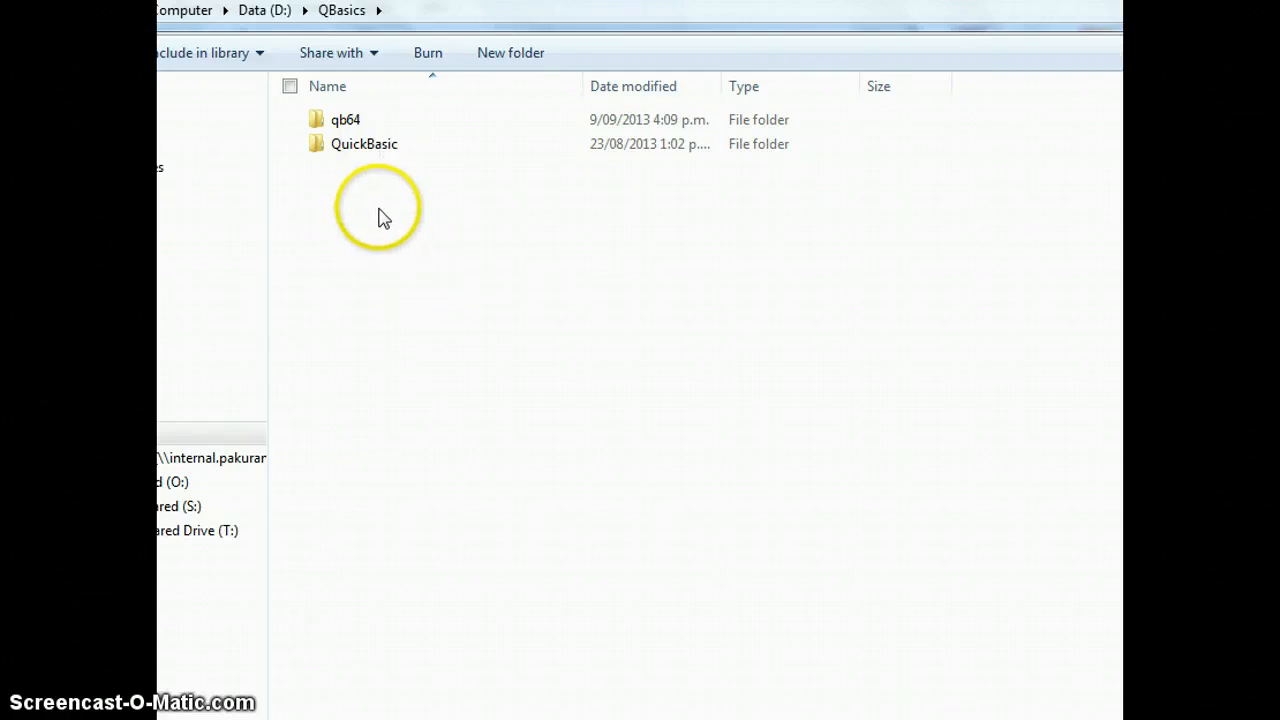
pyautogui.doubleClick(344, 120)
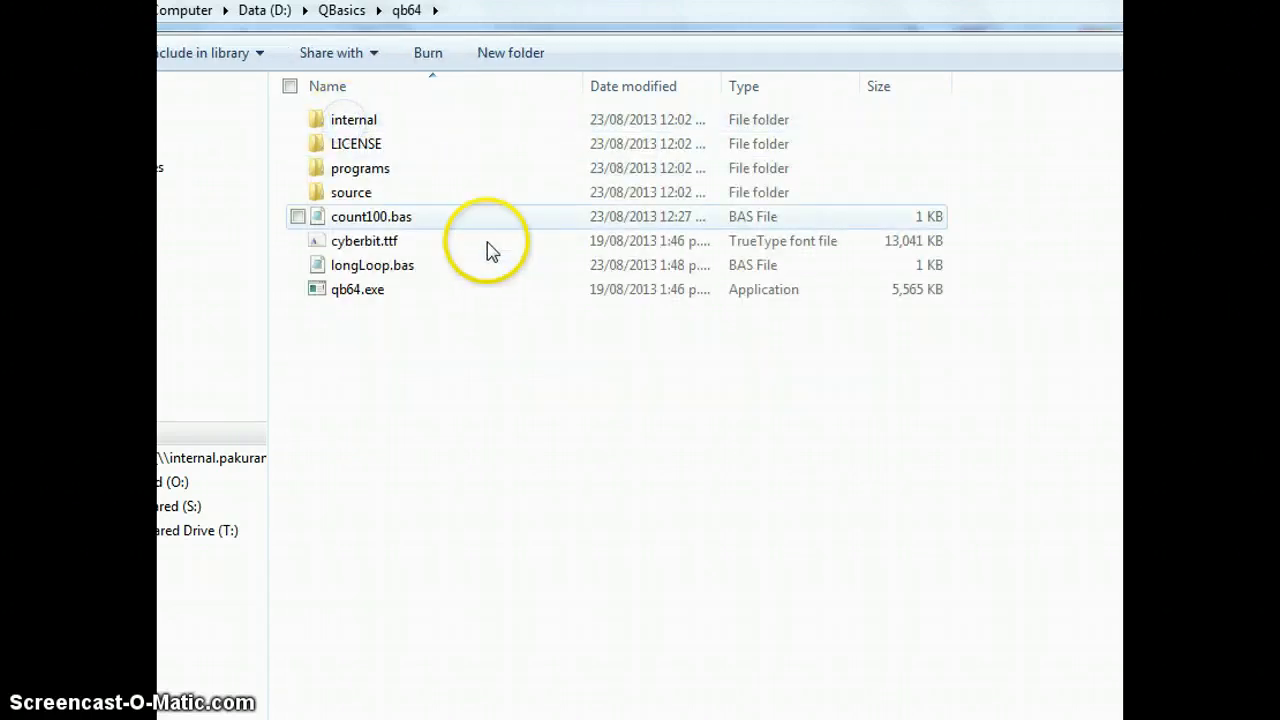
pyautogui.doubleClick(356, 288)
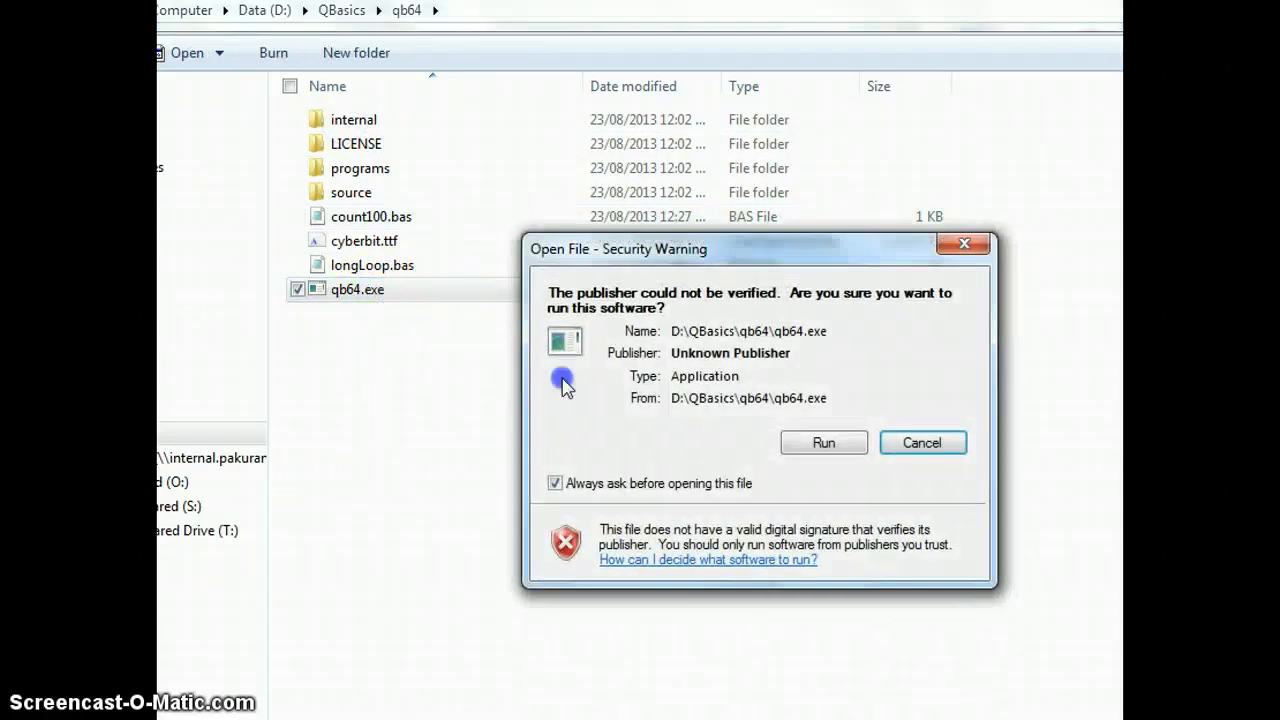
pyautogui.click(824, 442)
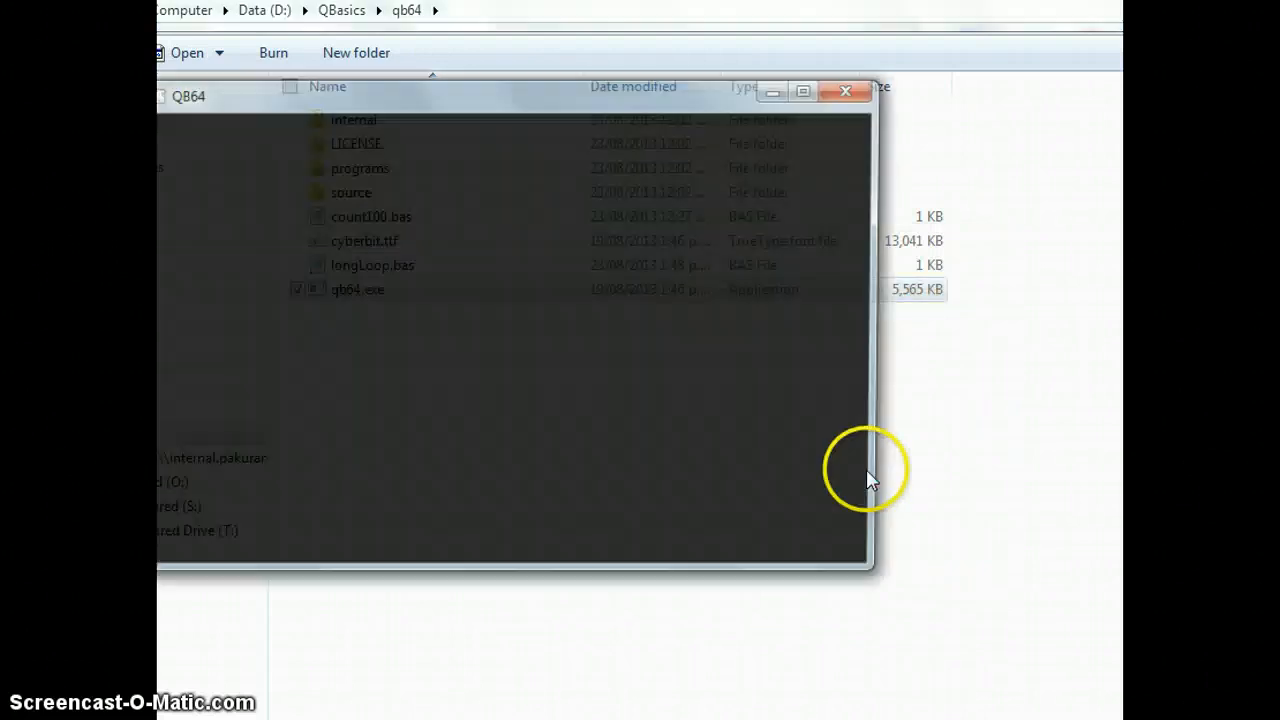
# Step: Load longLoop.bas into the QB64 editor through the Open dialog
pyautogui.doubleClick(356, 288)
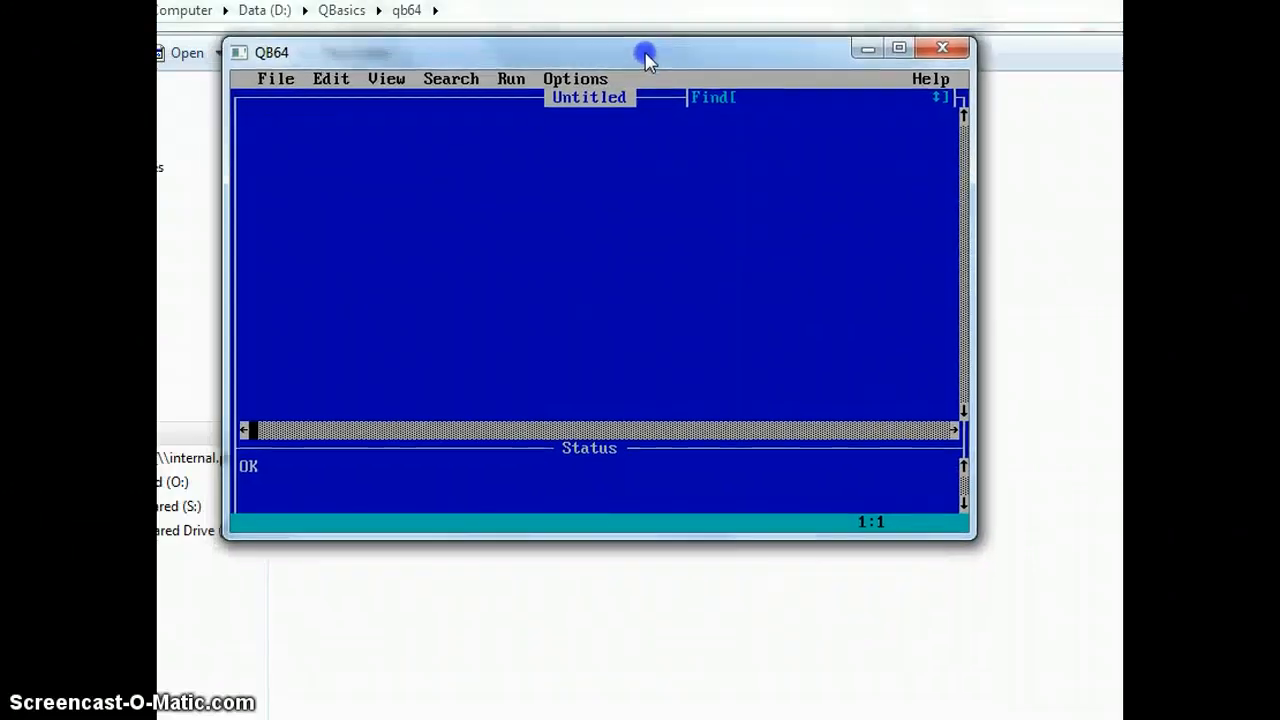
pyautogui.moveTo(316, 248)
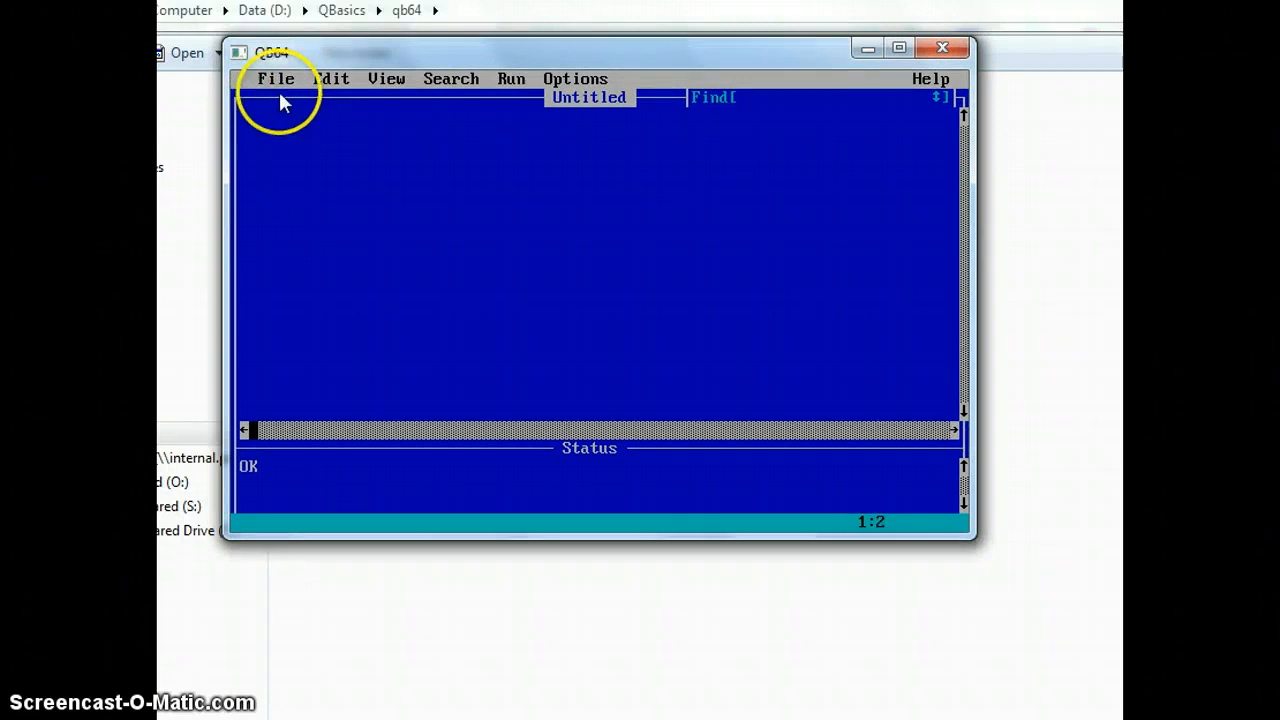
pyautogui.click(276, 78)
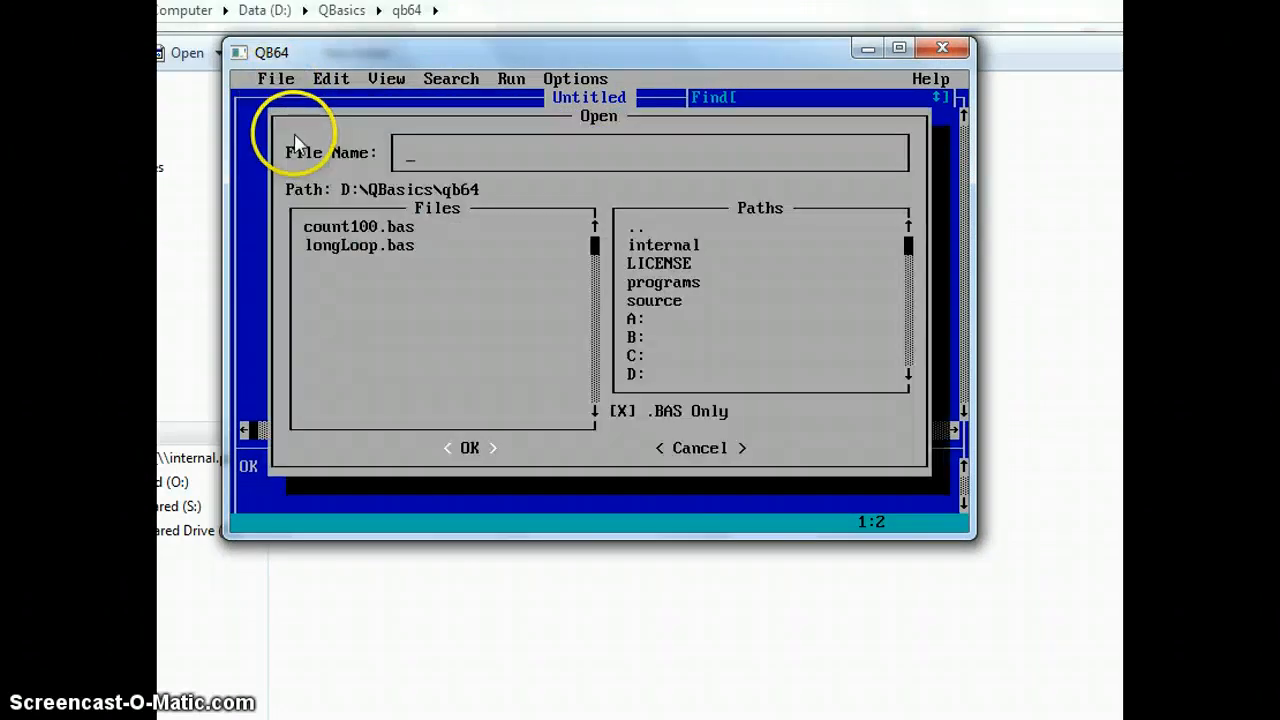
pyautogui.click(360, 244)
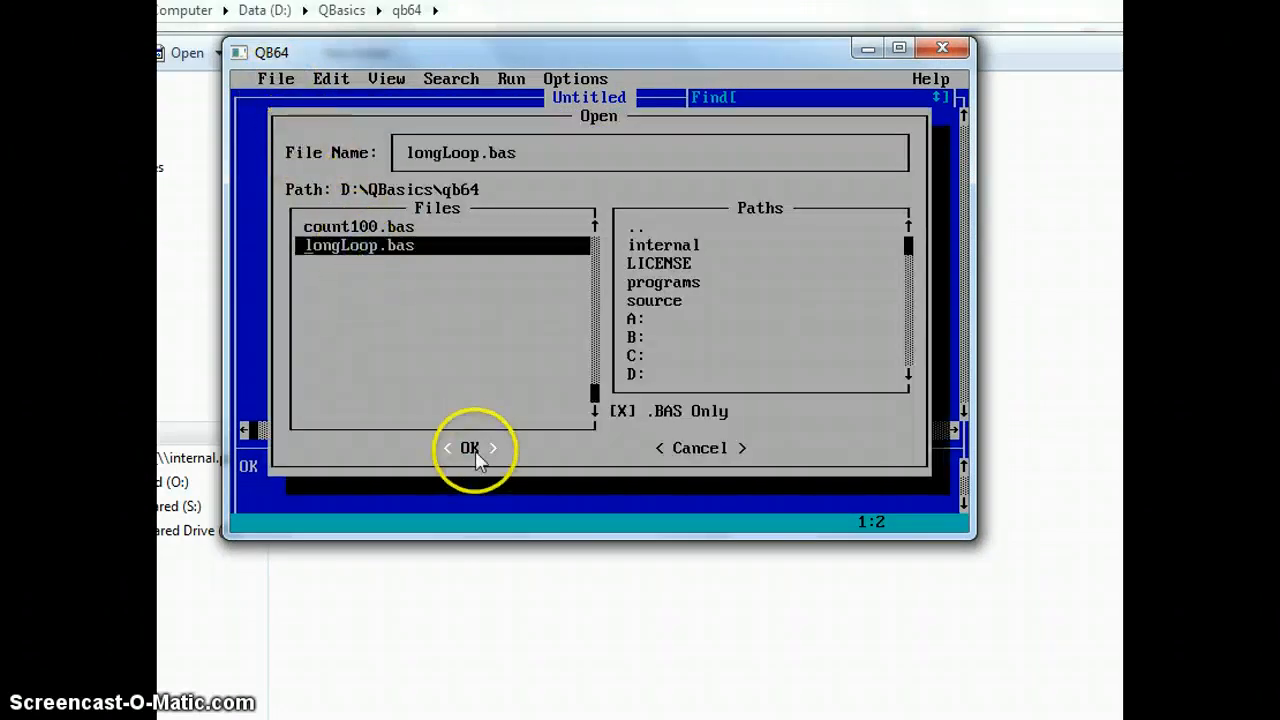
pyautogui.click(468, 448)
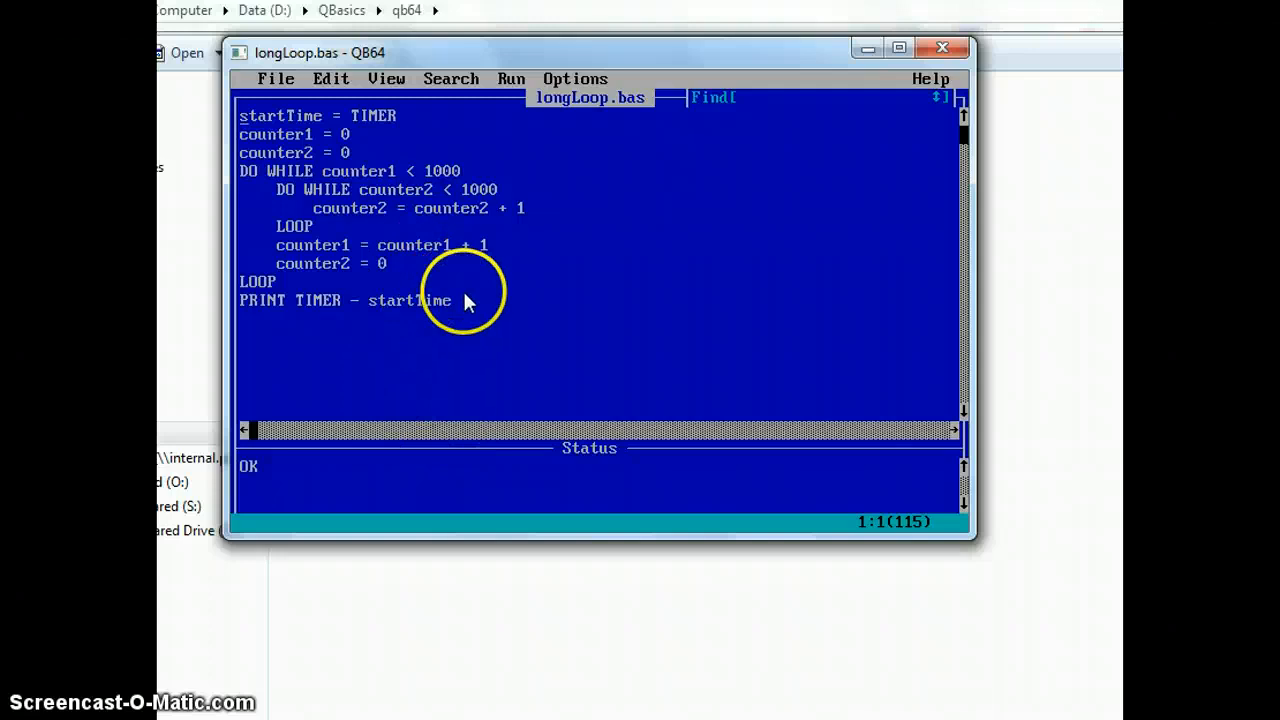
pyautogui.moveTo(390, 256)
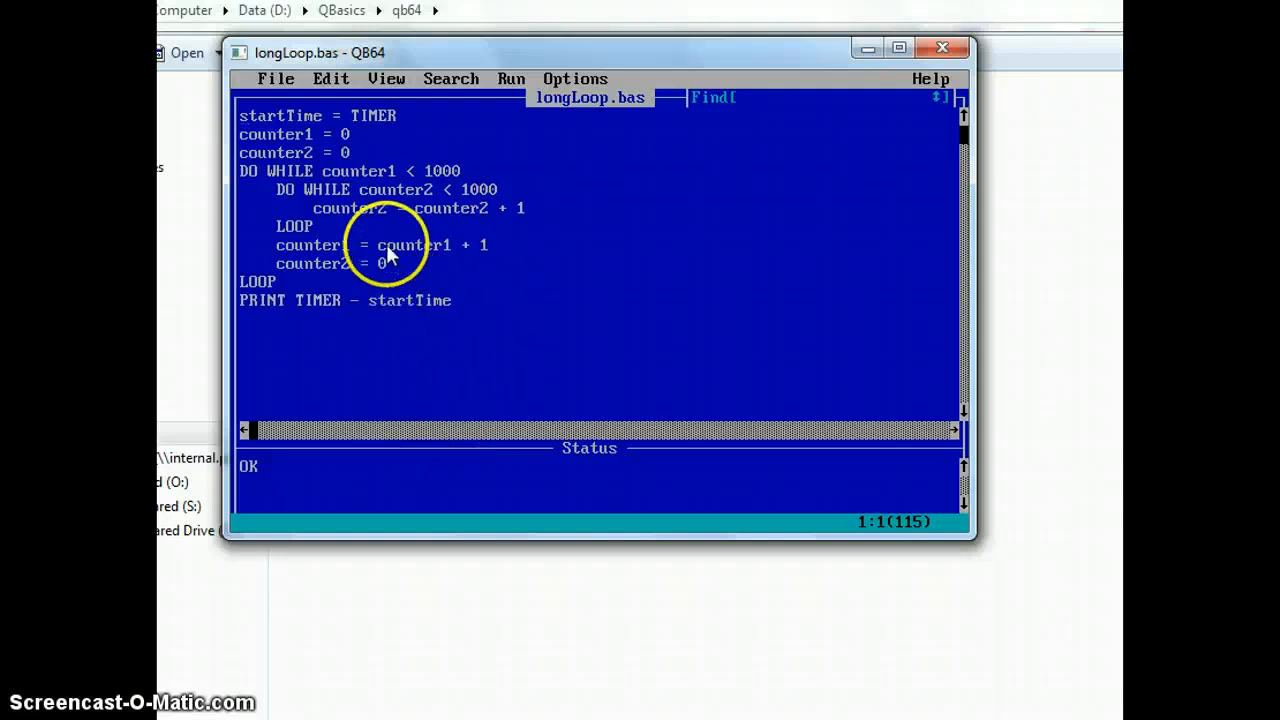
pyautogui.moveTo(548, 268)
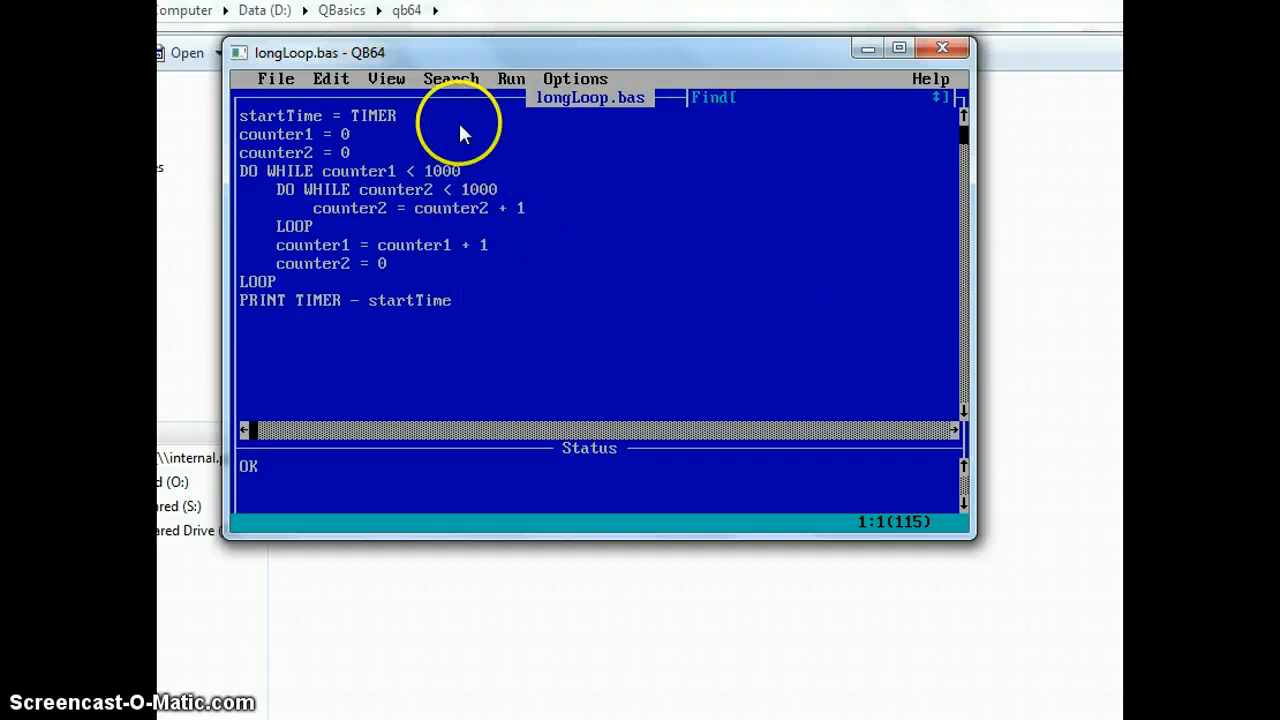
# Step: Start the longLoop program so QB64 compiles and runs it
pyautogui.click(510, 80)
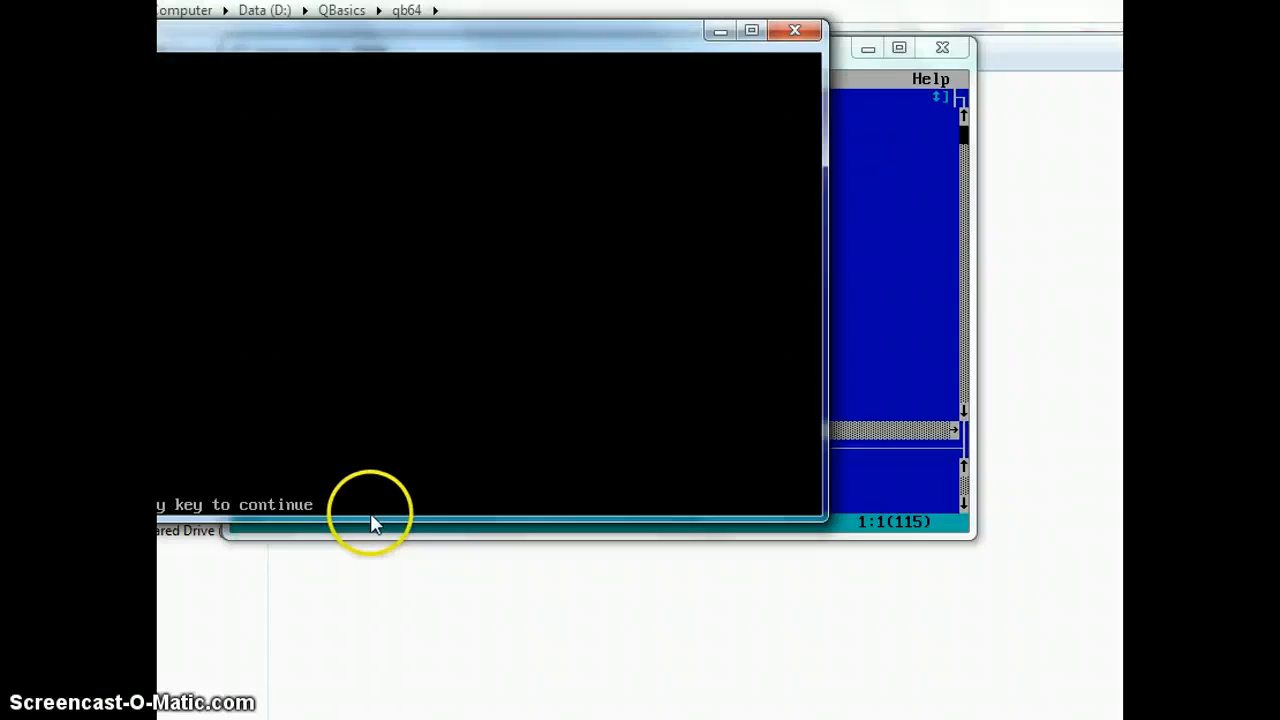
pyautogui.moveTo(478, 38)
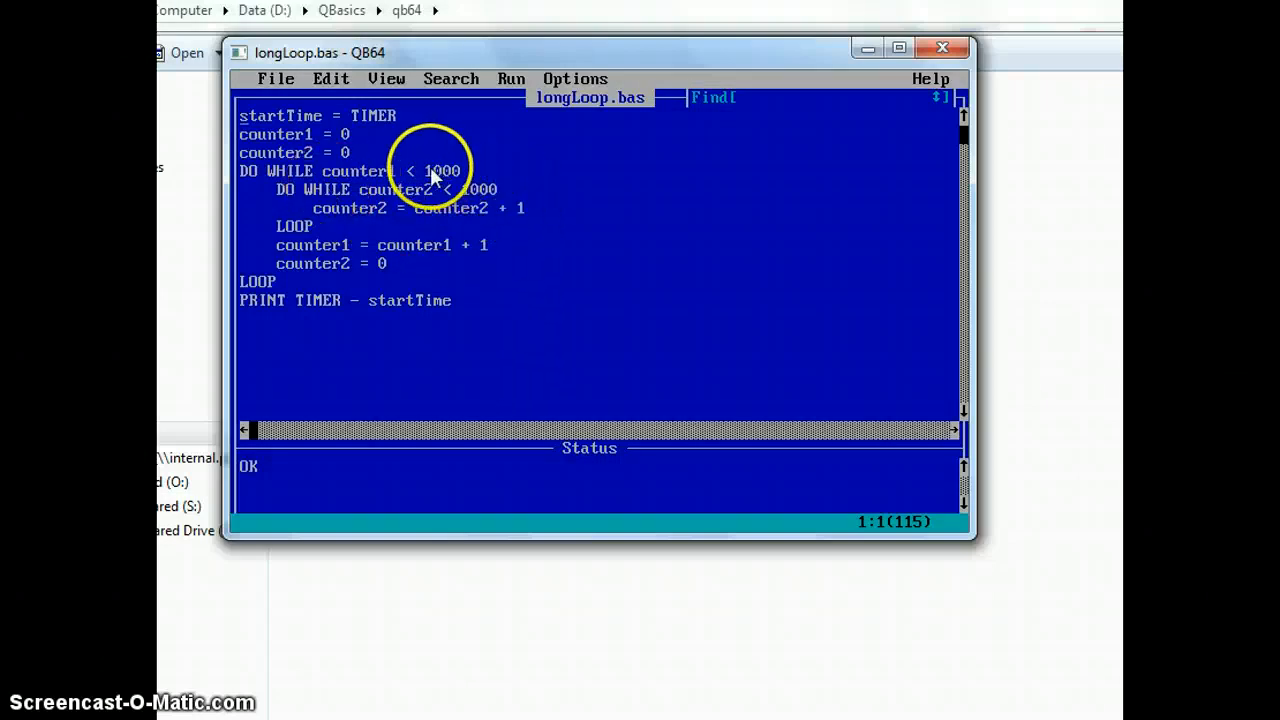
pyautogui.moveTo(500, 208)
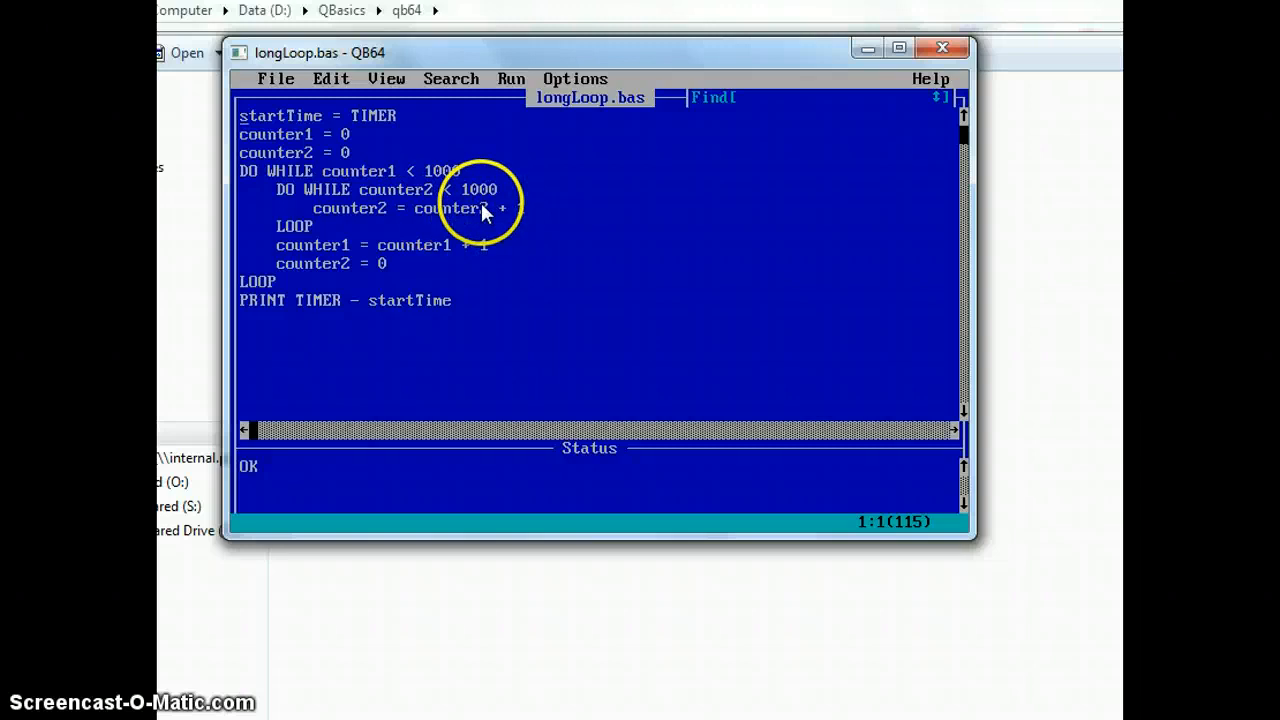
pyautogui.moveTo(484, 228)
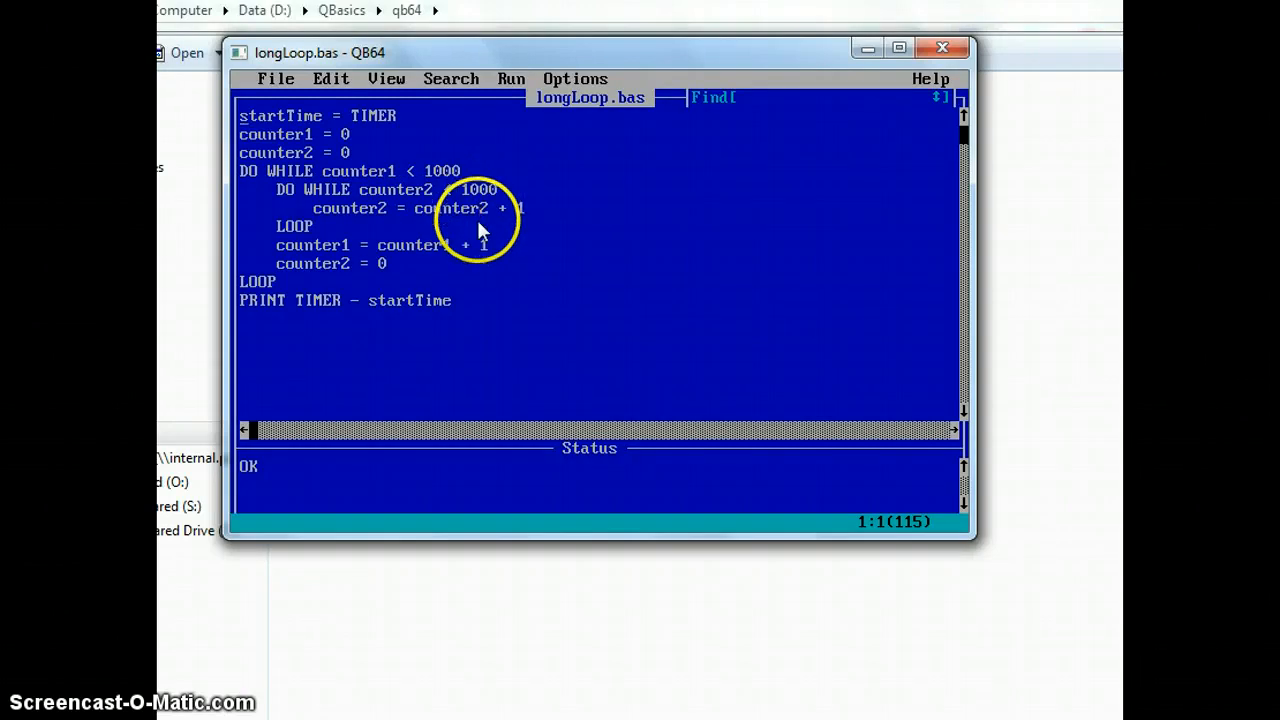
pyautogui.moveTo(370, 150)
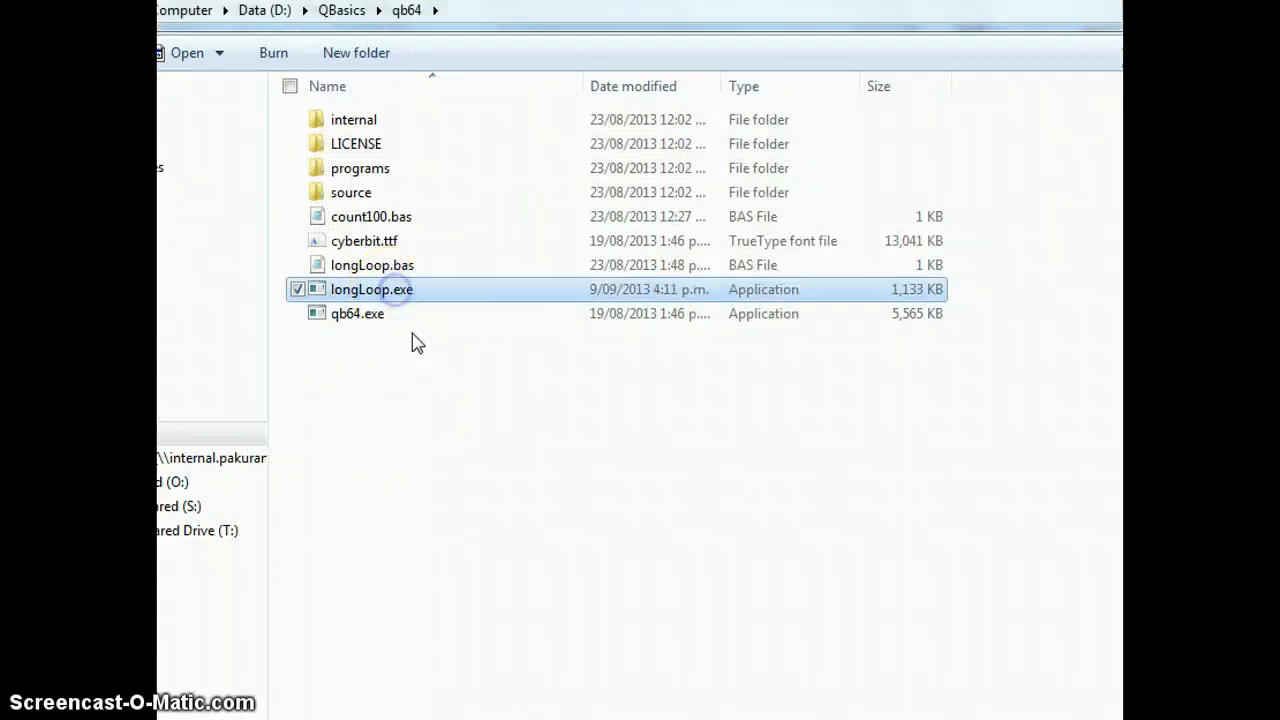
pyautogui.moveTo(372, 288)
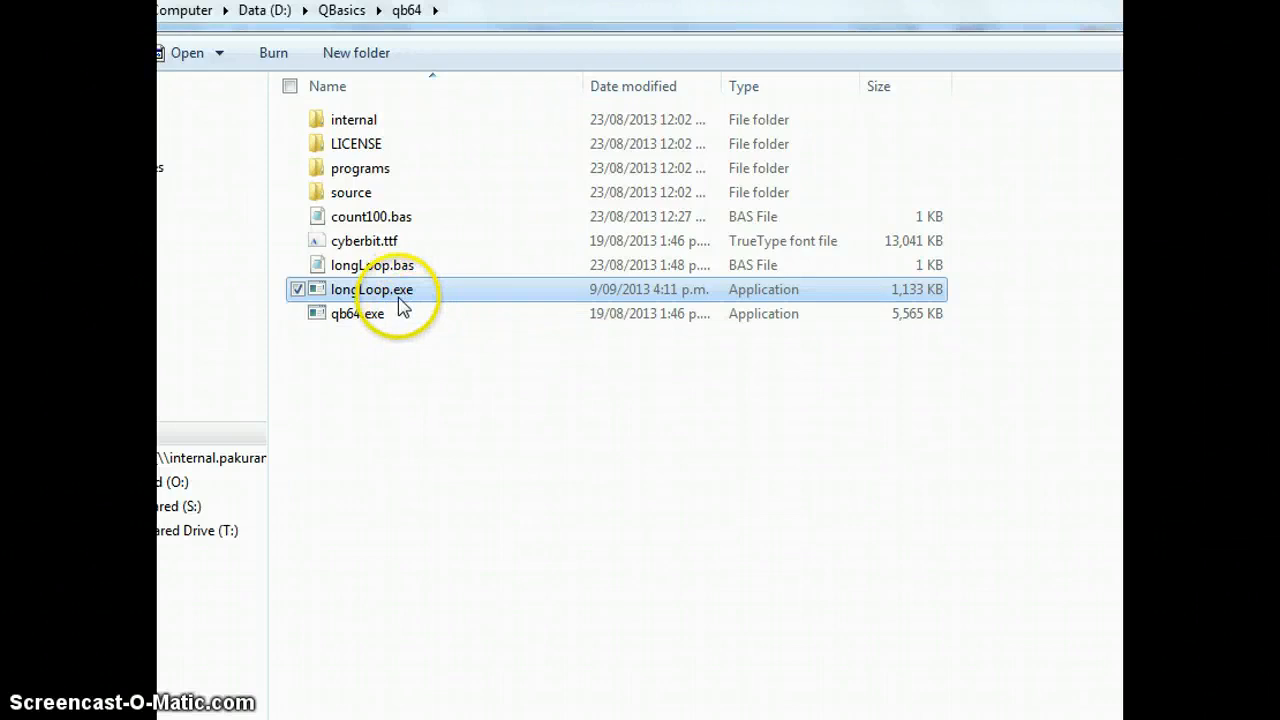
pyautogui.moveTo(400, 300)
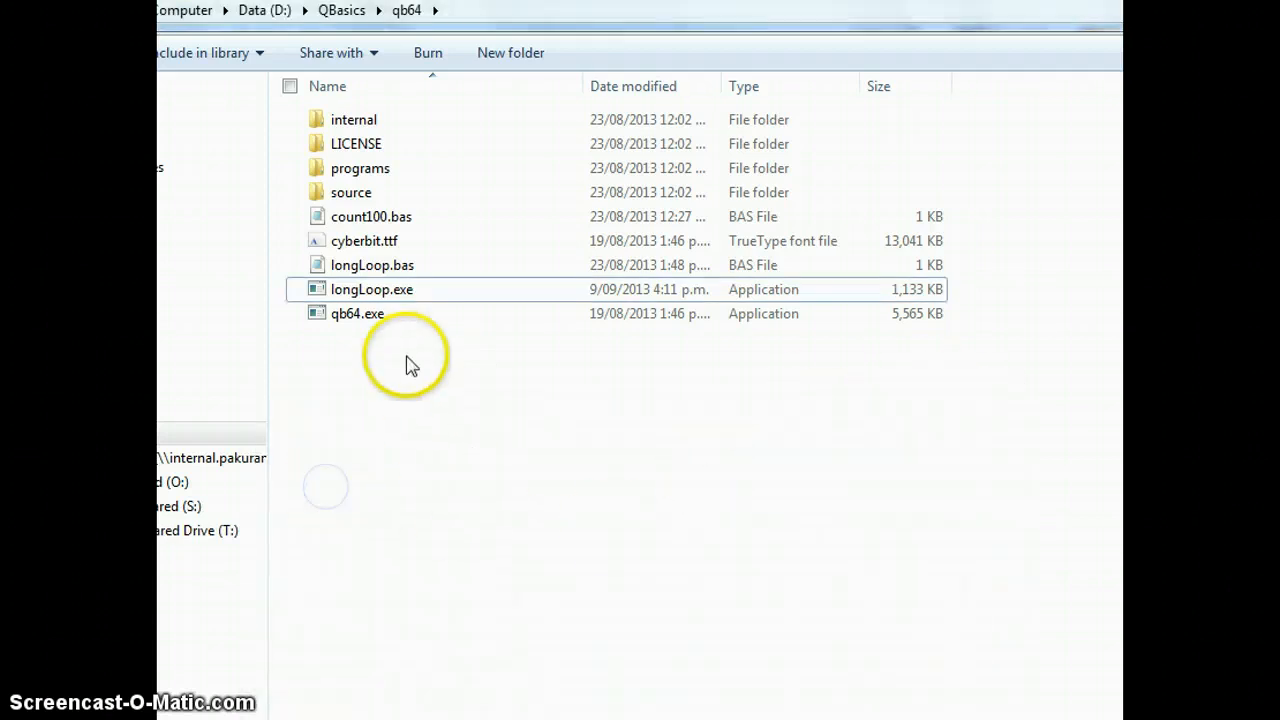
pyautogui.moveTo(378, 296)
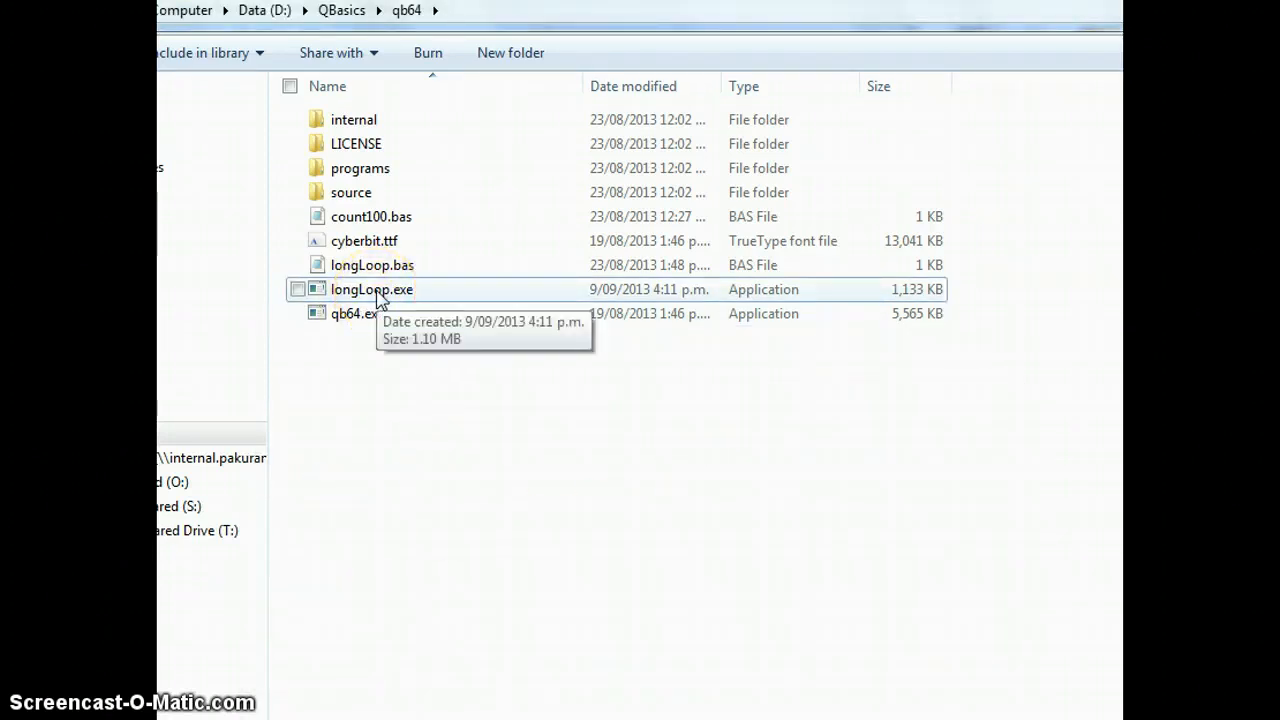
# Step: Run the compiled longLoop.exe, then navigate back to the D:\QBasics folder
pyautogui.doubleClick(372, 288)
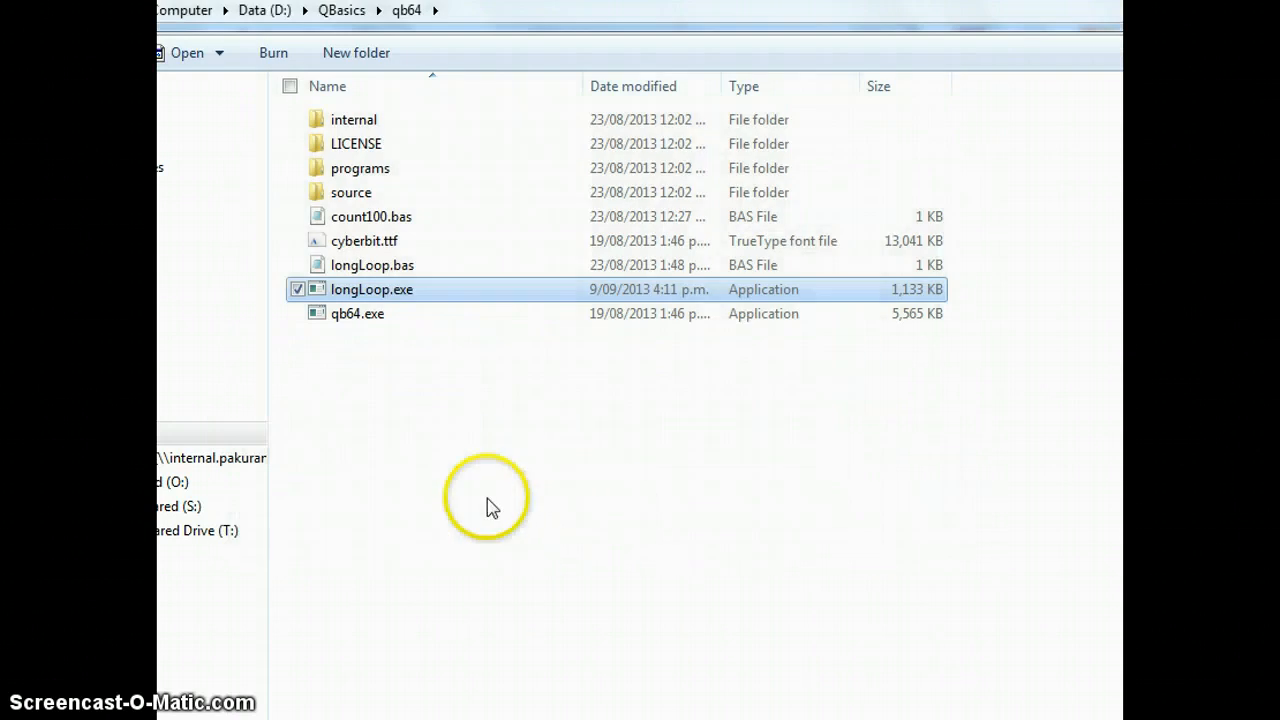
pyautogui.click(340, 10)
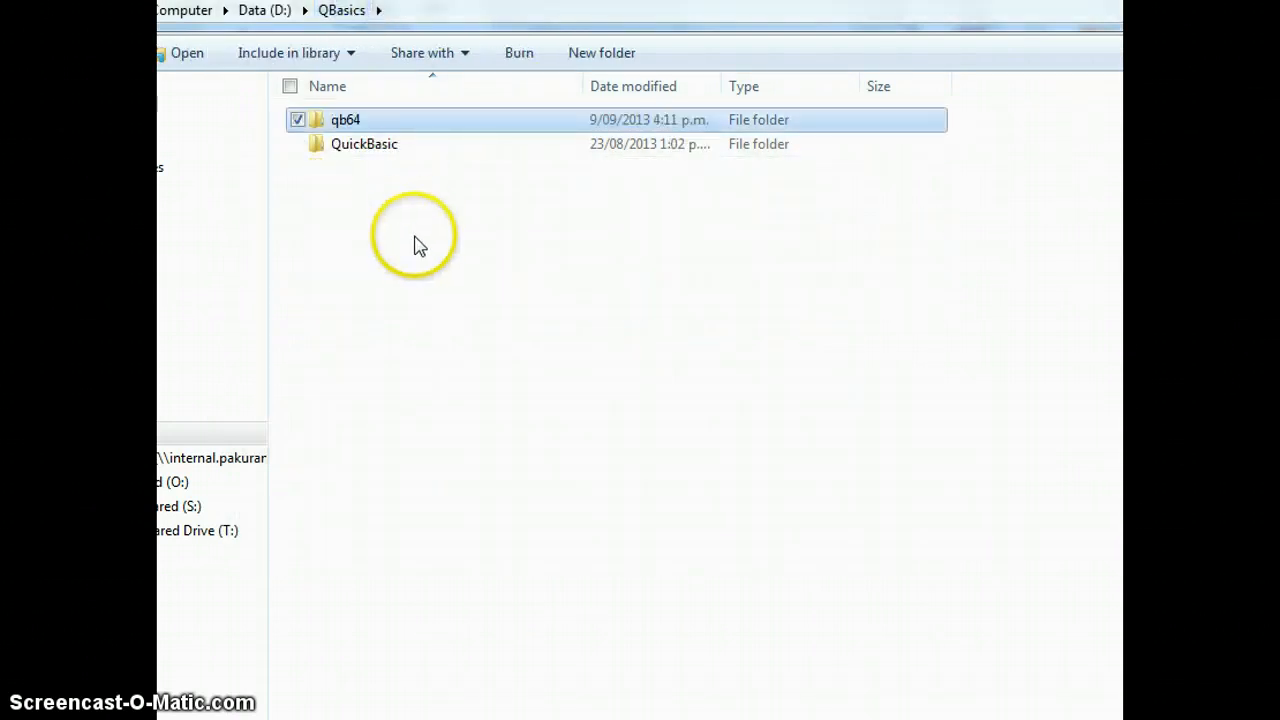
# Step: Launch QBASIC.EXE from the QuickBasic folder, dismiss the welcome, and begin opening a program
pyautogui.doubleClick(364, 144)
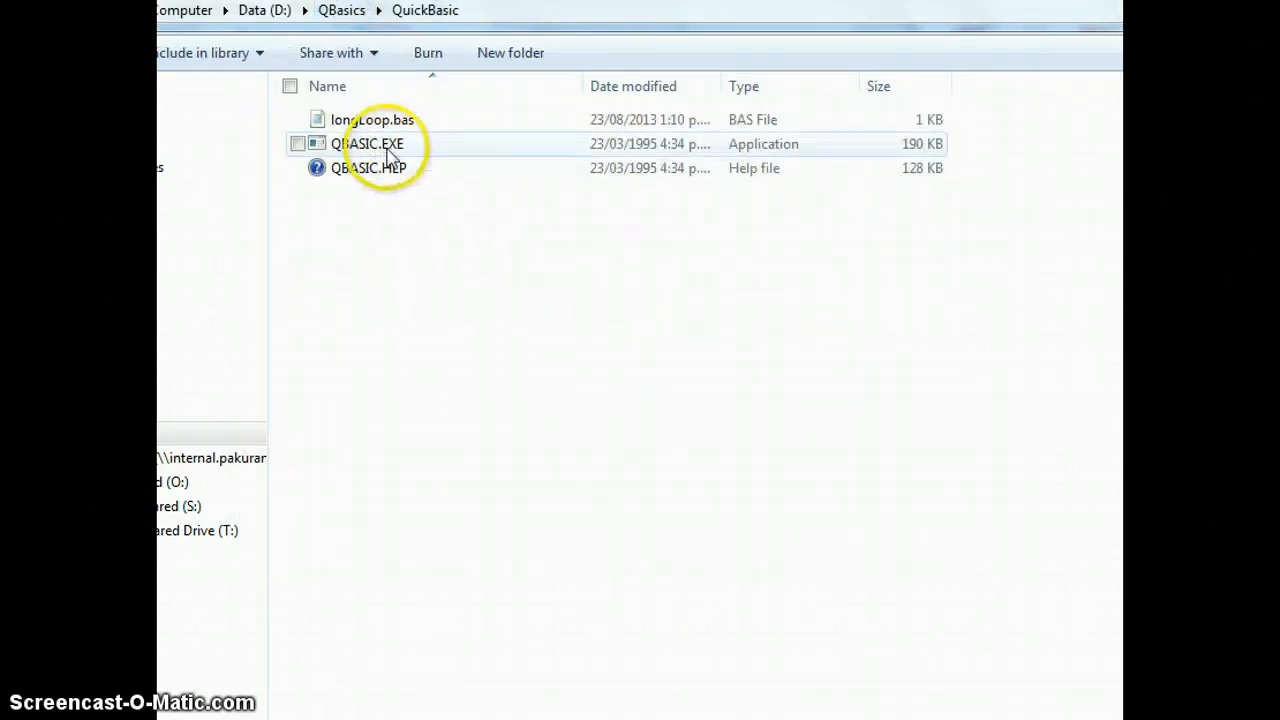
pyautogui.doubleClick(372, 144)
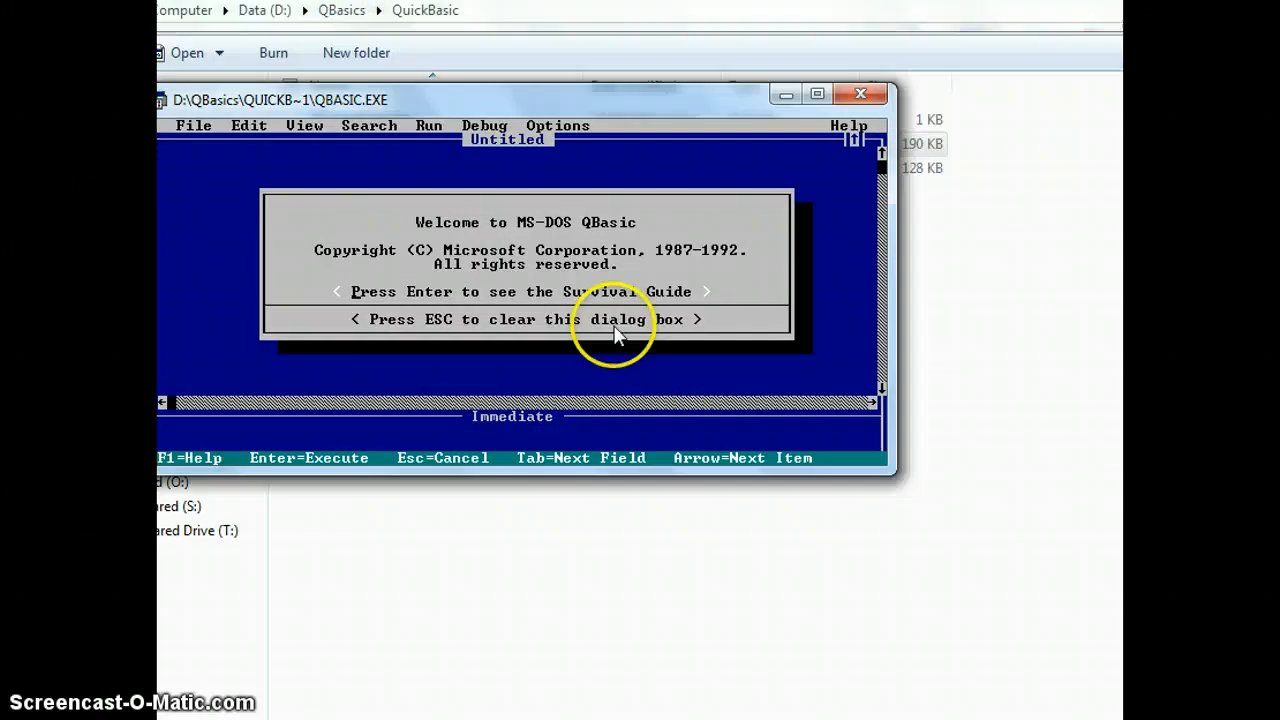
pyautogui.press('Return')
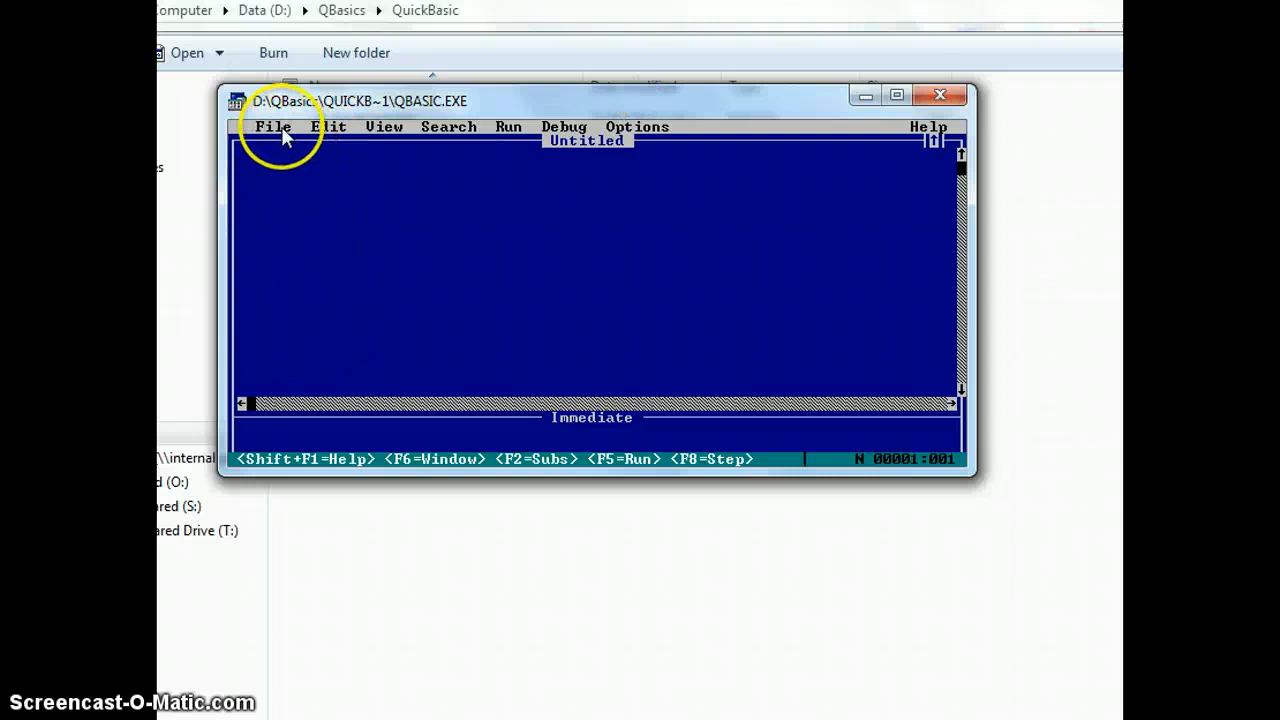
pyautogui.click(272, 126)
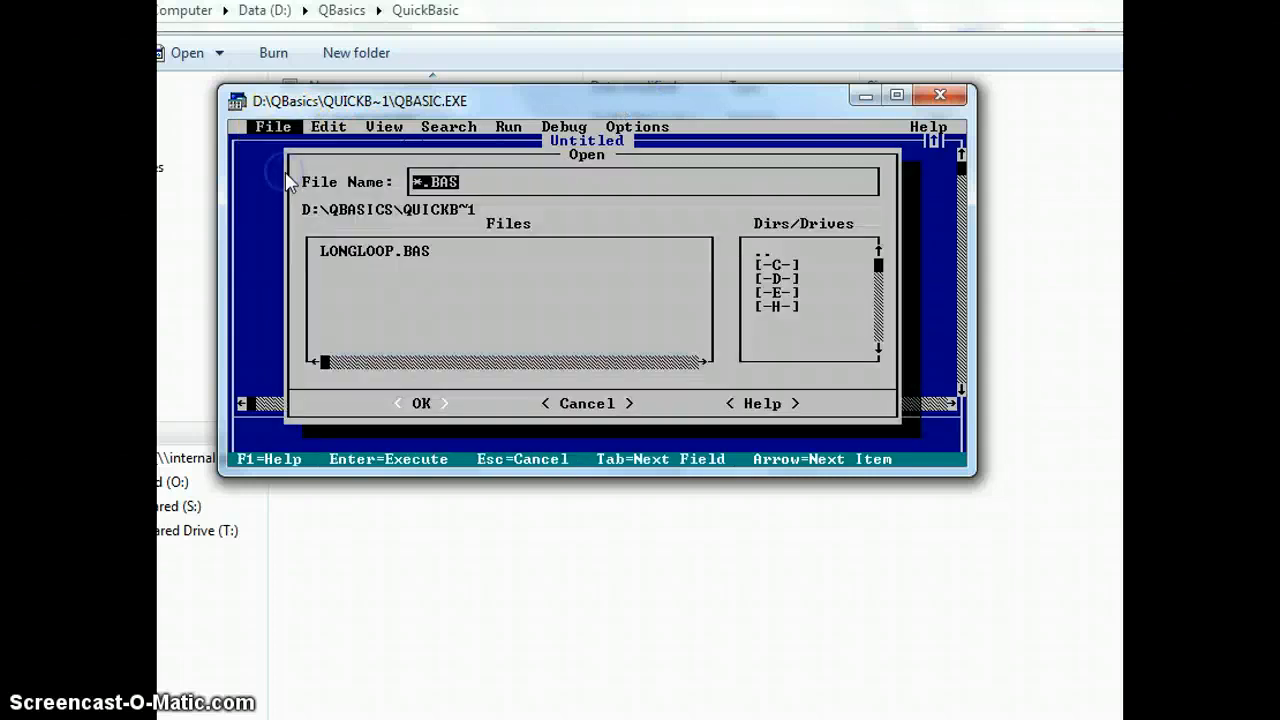
pyautogui.moveTo(392, 248)
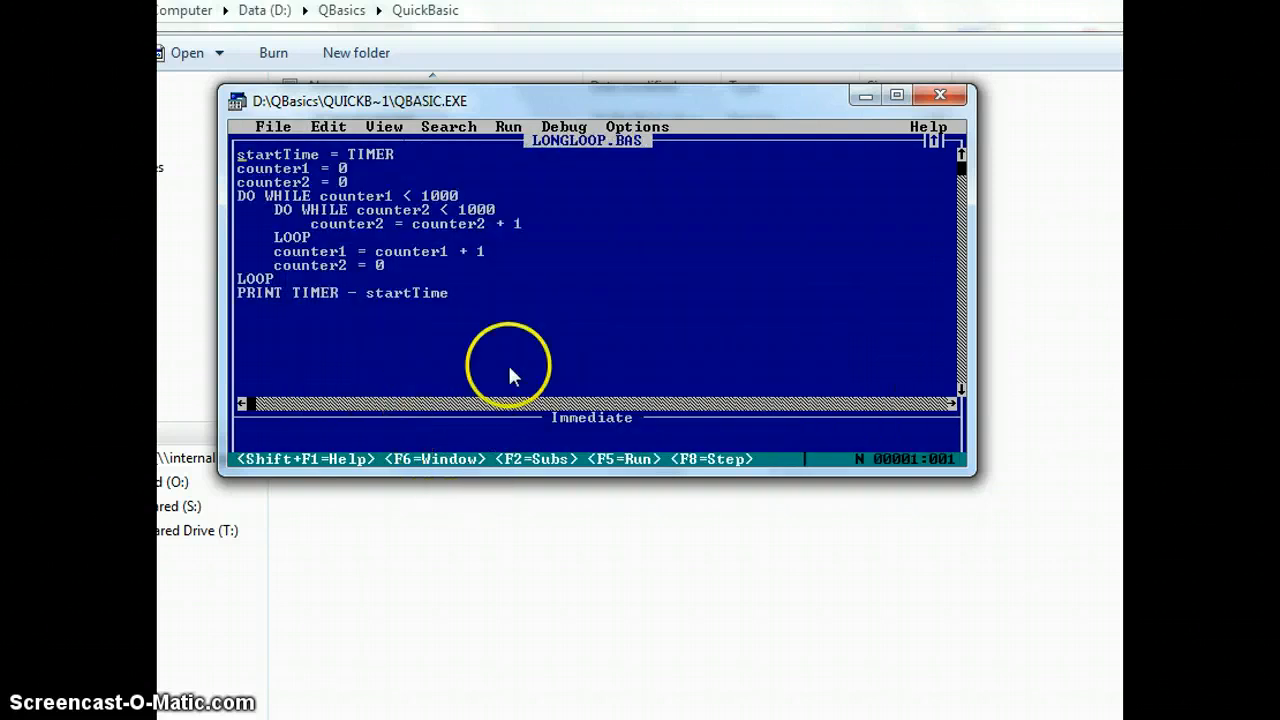
# Step: Run longLoop.bas in QBasic for its timing result, then close the QBasic window
pyautogui.click(508, 126)
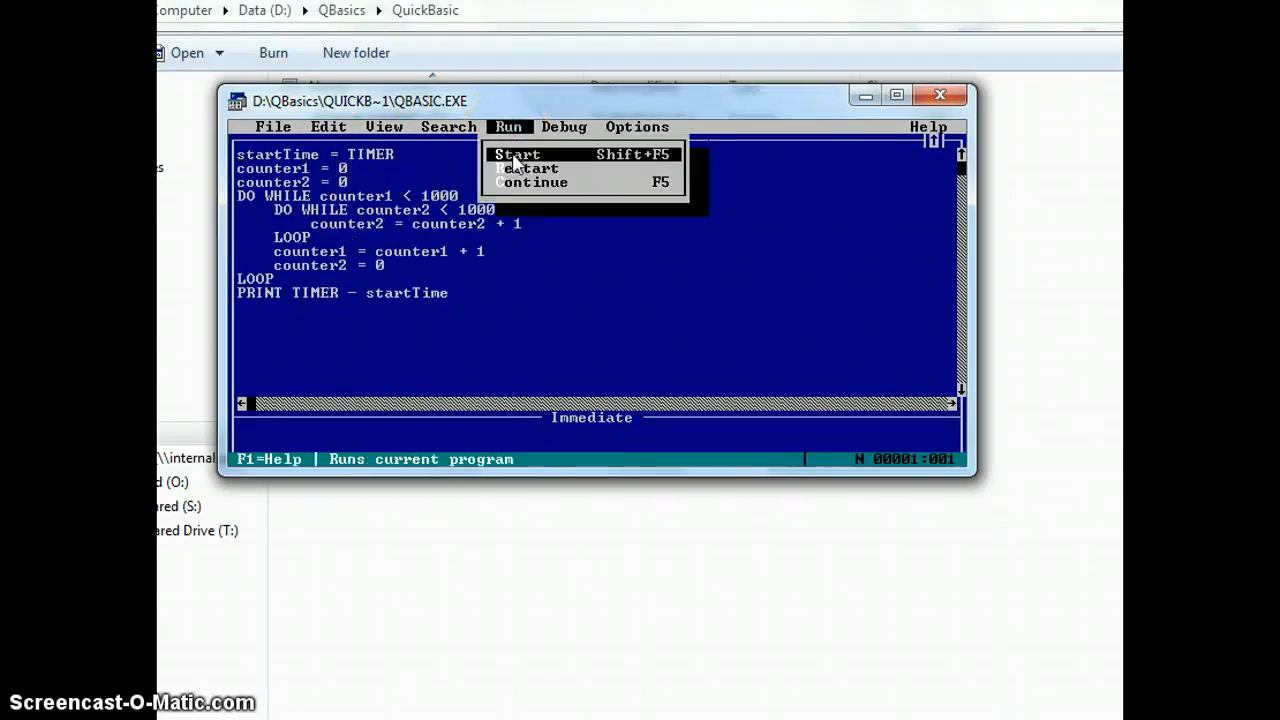
pyautogui.click(516, 154)
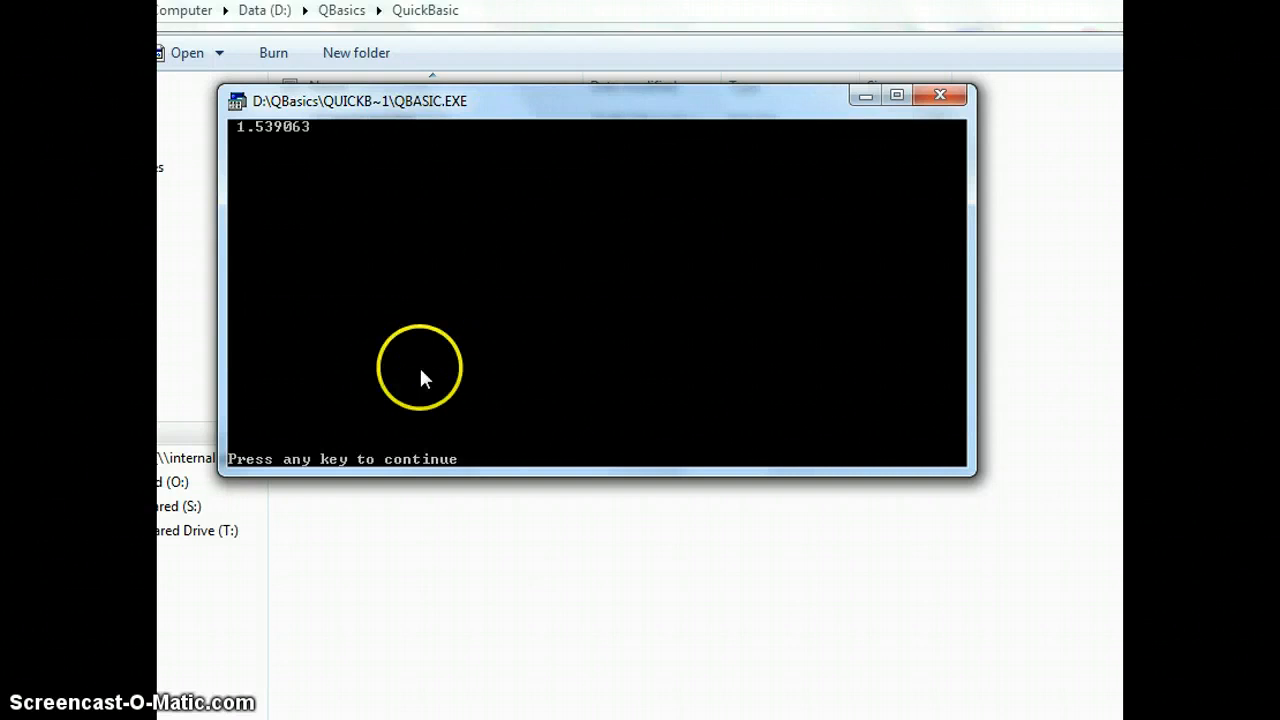
pyautogui.moveTo(410, 464)
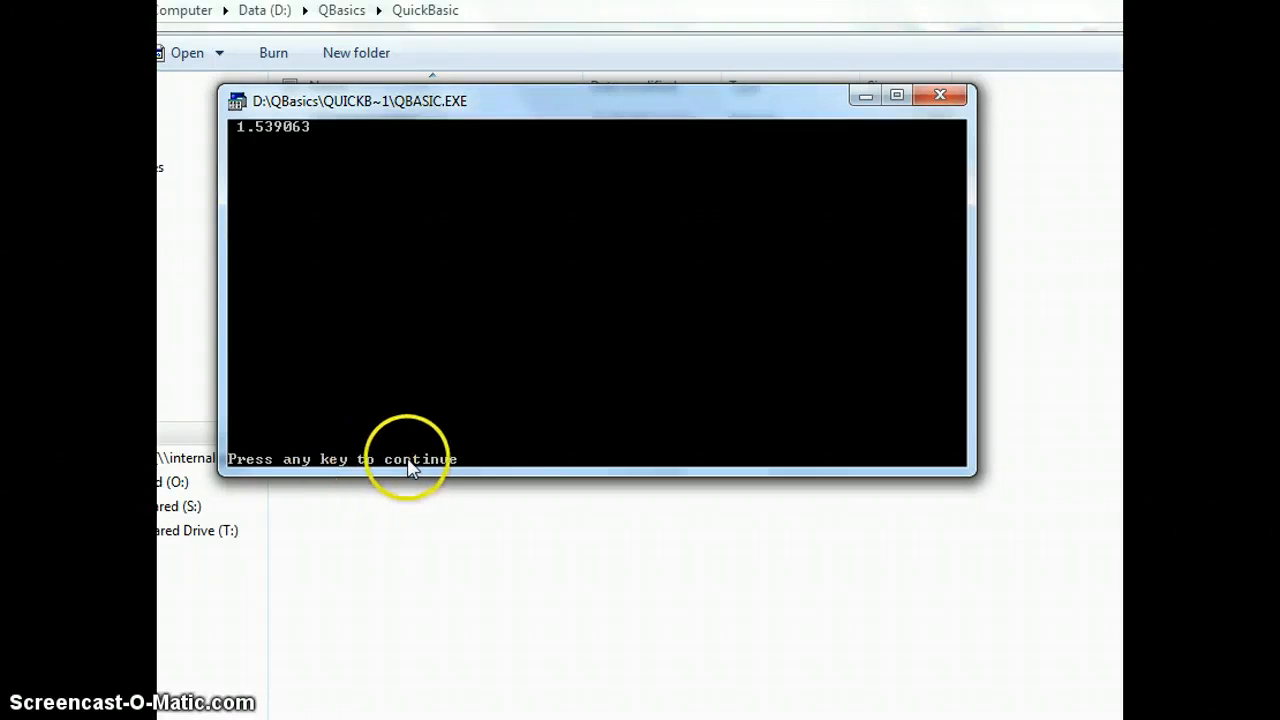
pyautogui.moveTo(428, 472)
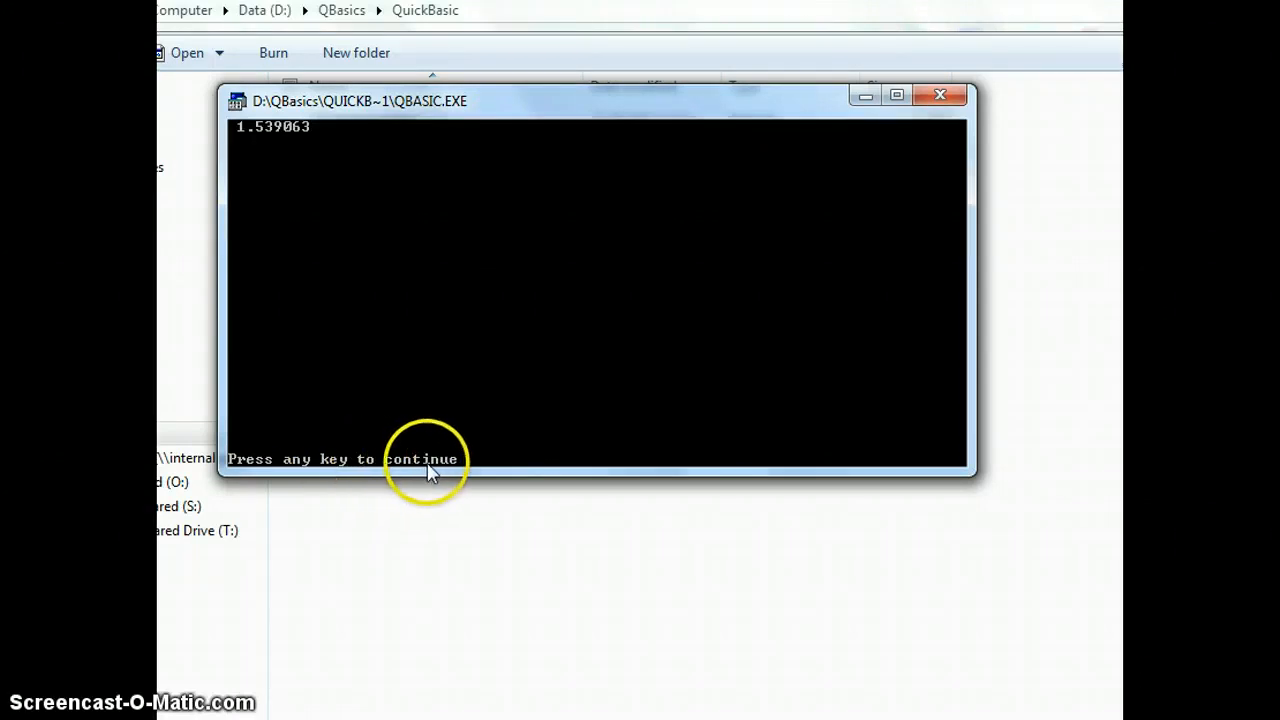
pyautogui.moveTo(420, 490)
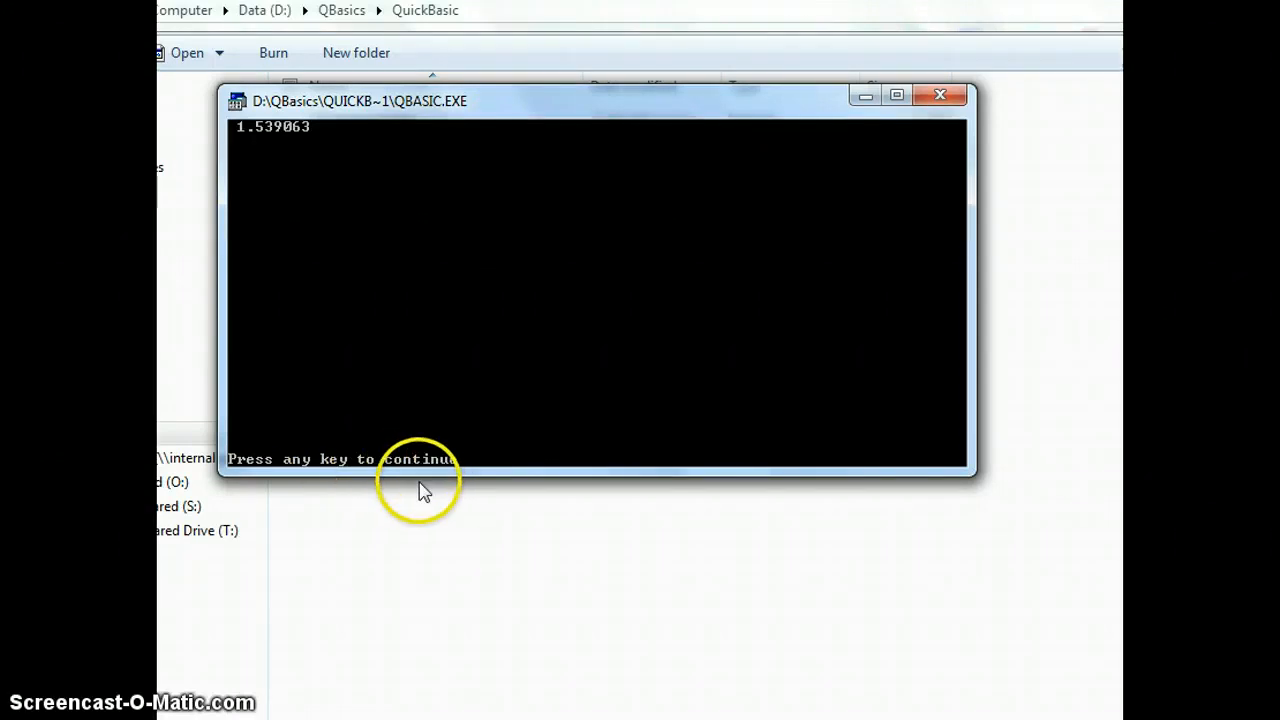
pyautogui.moveTo(676, 118)
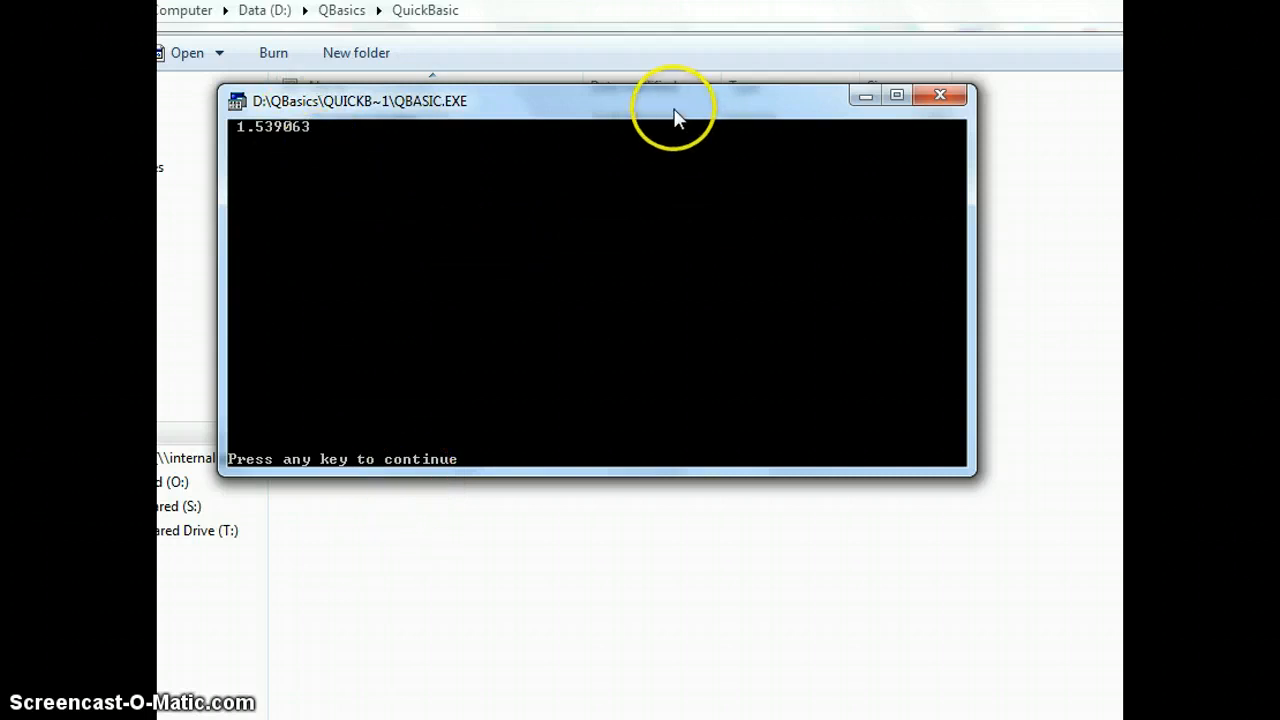
pyautogui.moveTo(658, 112)
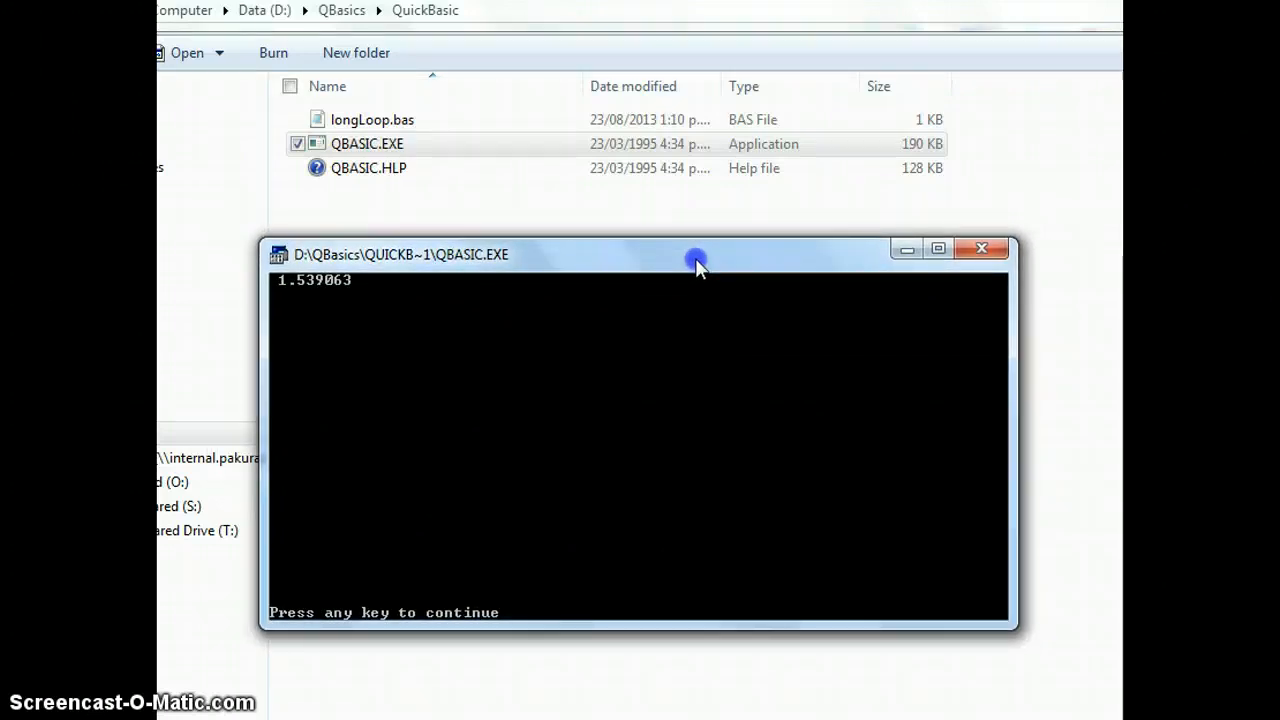
pyautogui.moveTo(696, 264)
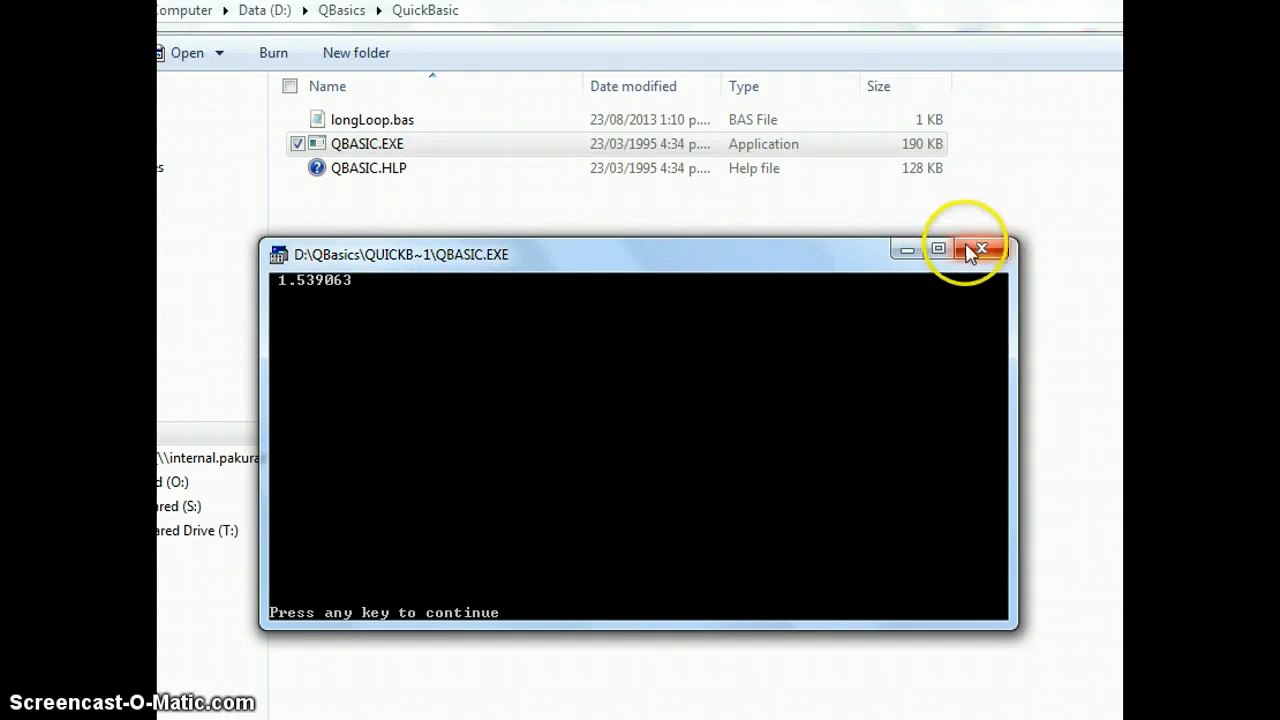
pyautogui.click(980, 248)
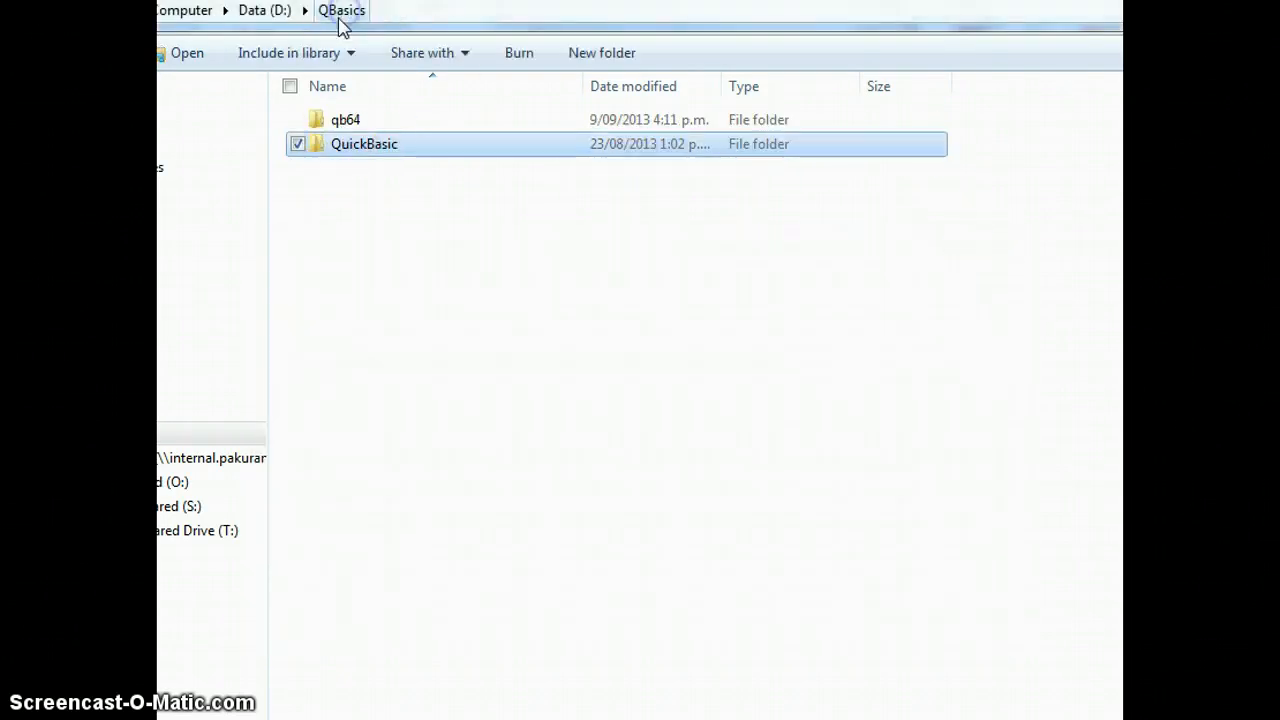
# Step: Relaunch qb64.exe from the qb64 folder, allowing the unverified program to run
pyautogui.doubleClick(344, 120)
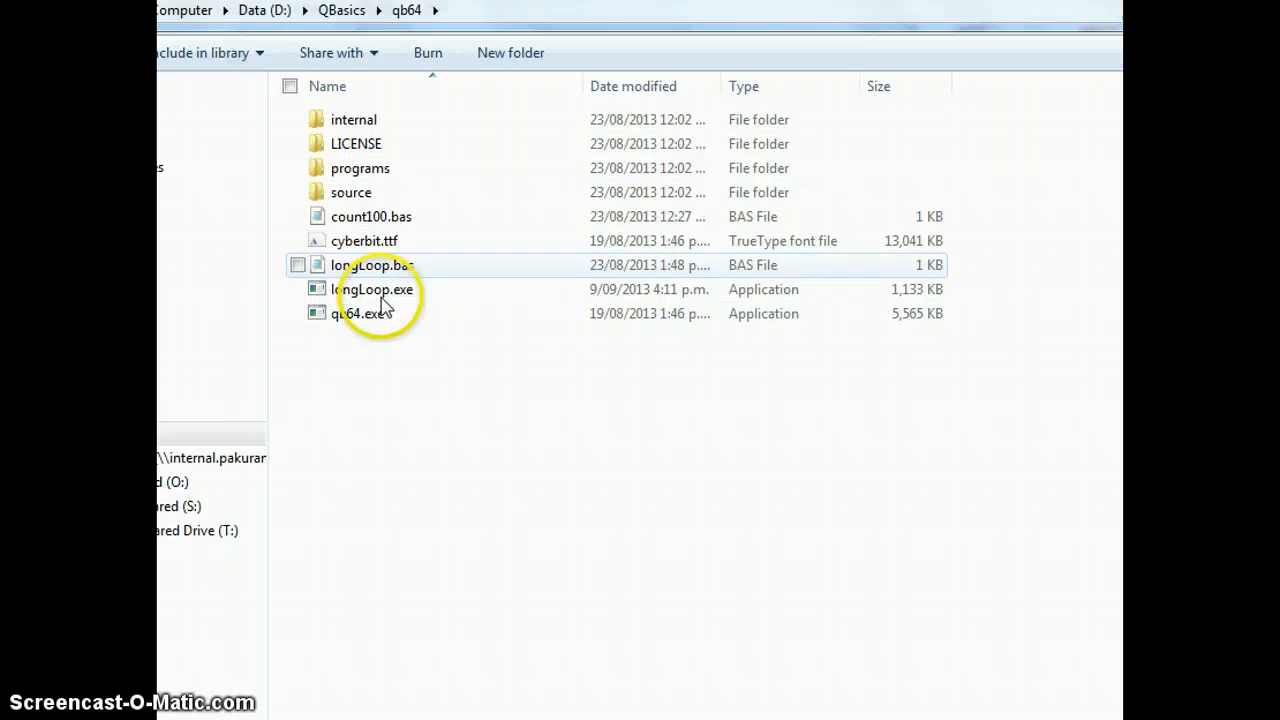
pyautogui.doubleClick(356, 312)
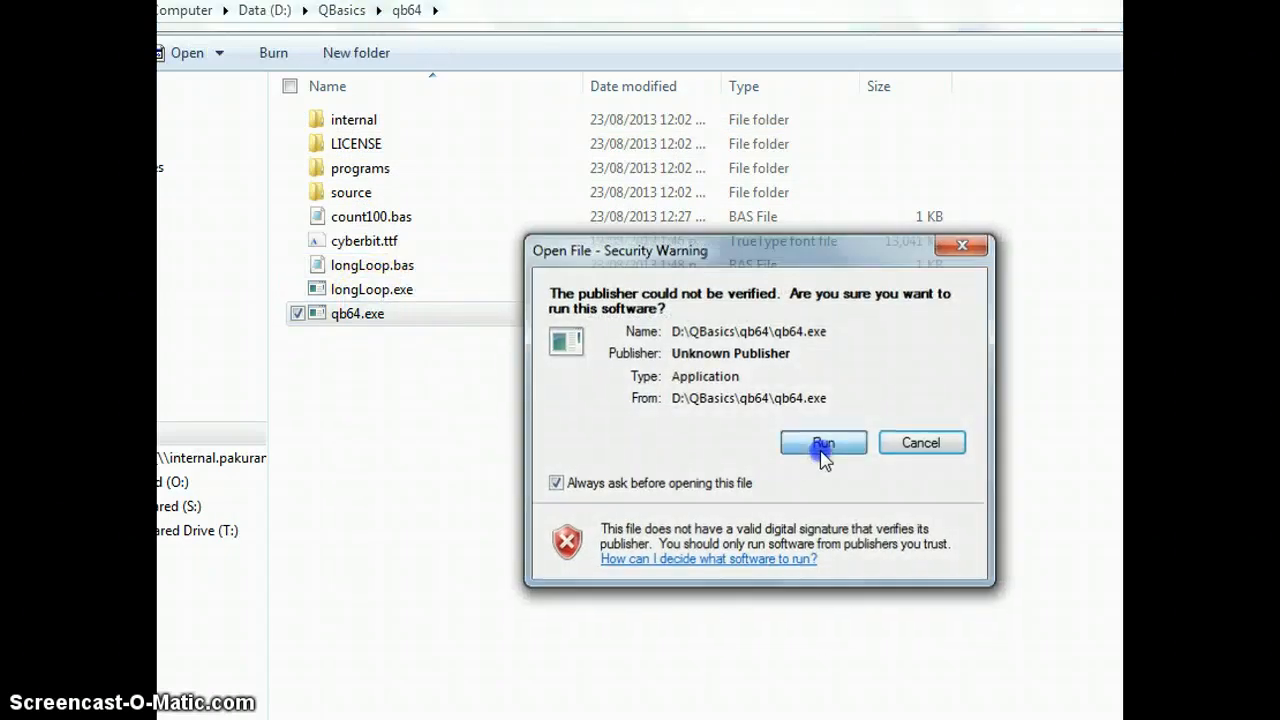
pyautogui.click(822, 442)
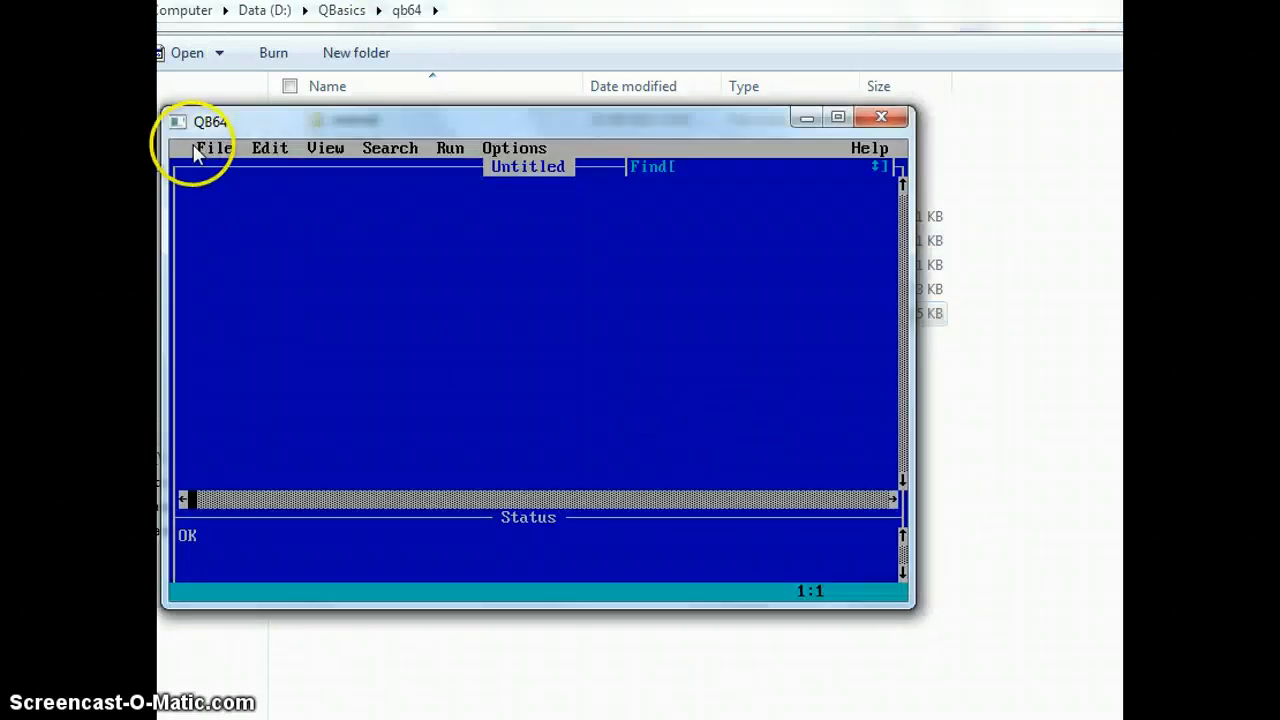
# Step: Reopen longLoop.bas from QB64's recent files and start running it
pyautogui.click(214, 148)
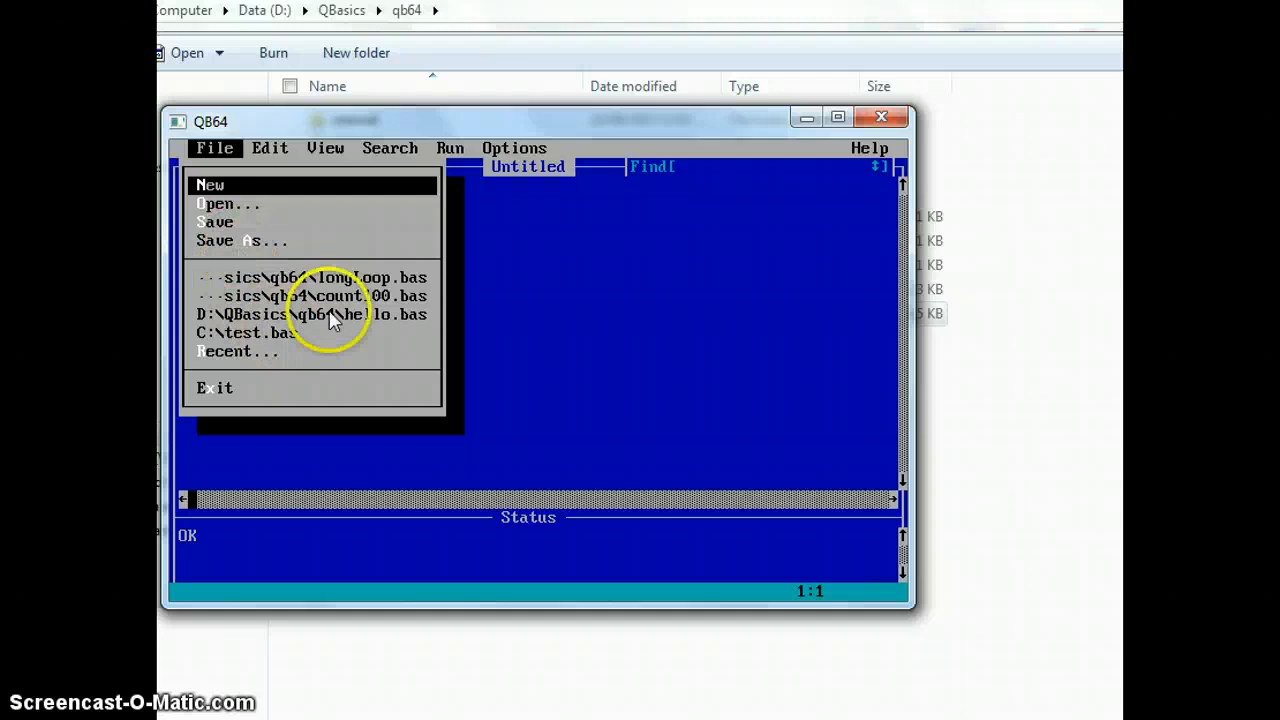
pyautogui.click(320, 276)
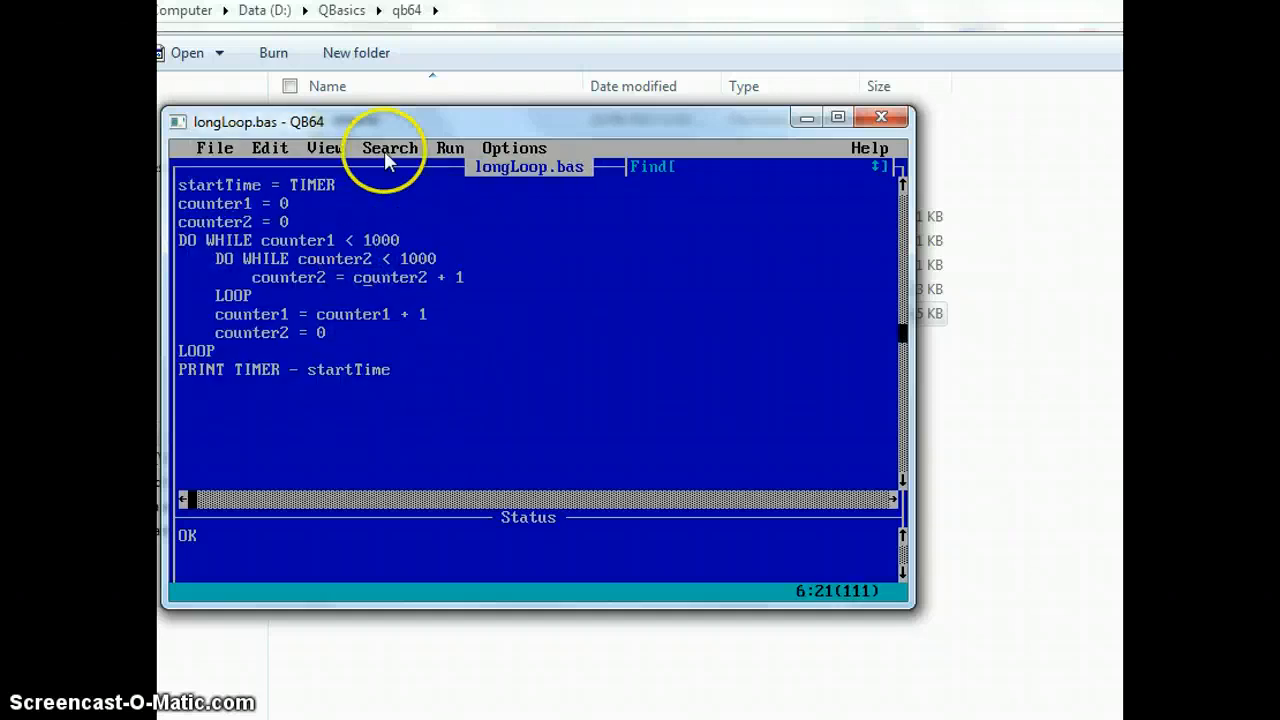
pyautogui.click(450, 148)
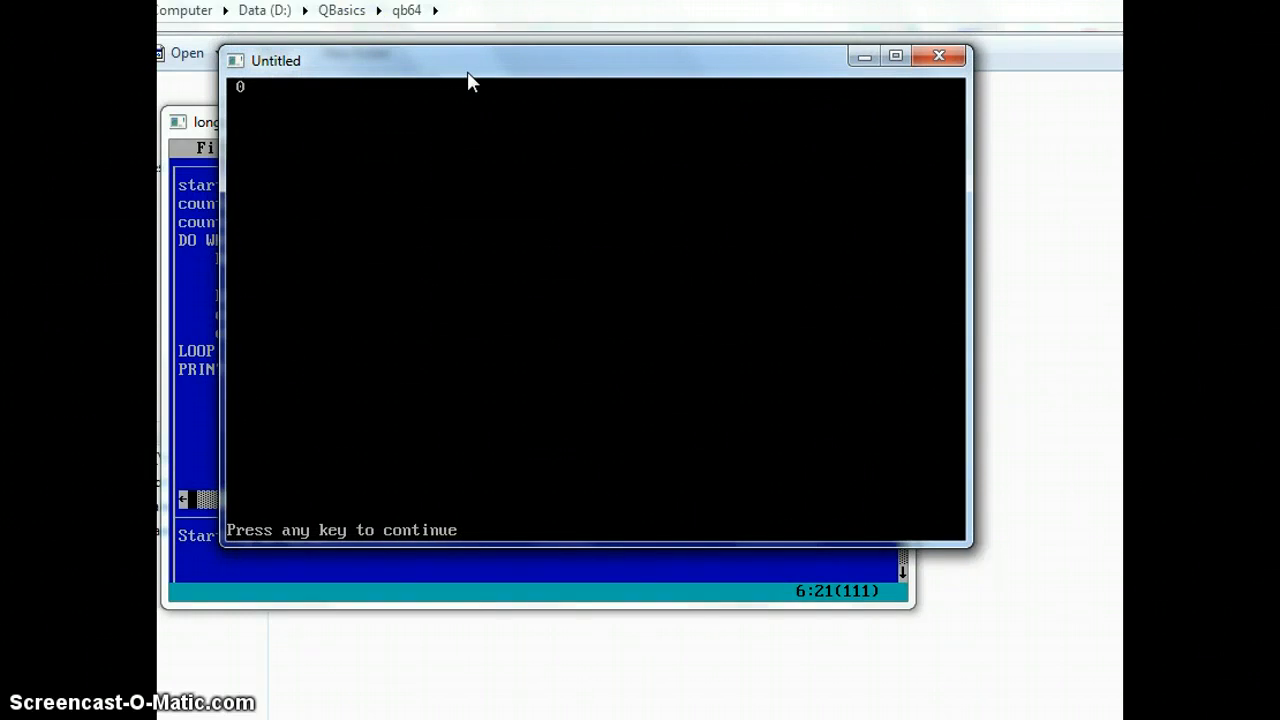
pyautogui.moveTo(818, 558)
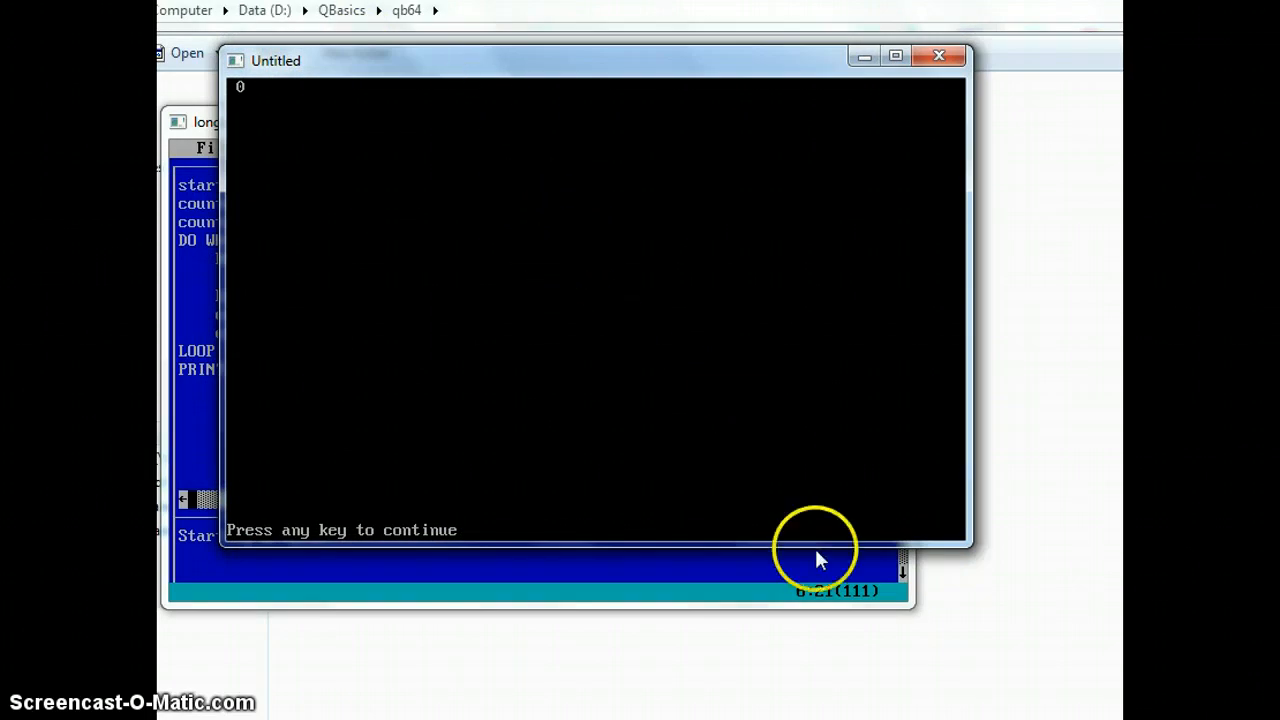